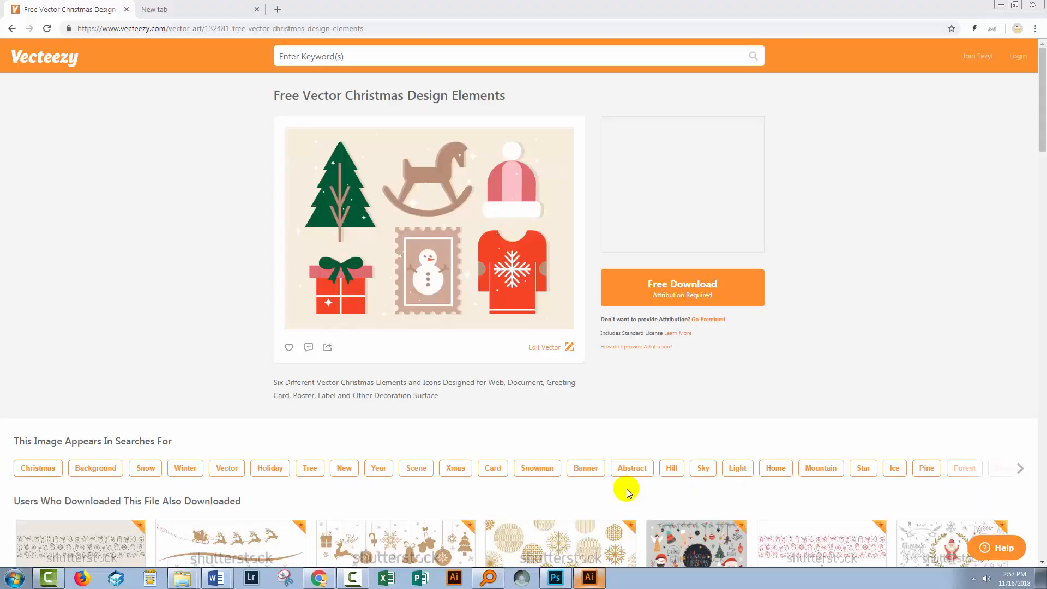
{"action": "mouse_move", "coordinate": [387, 196]}
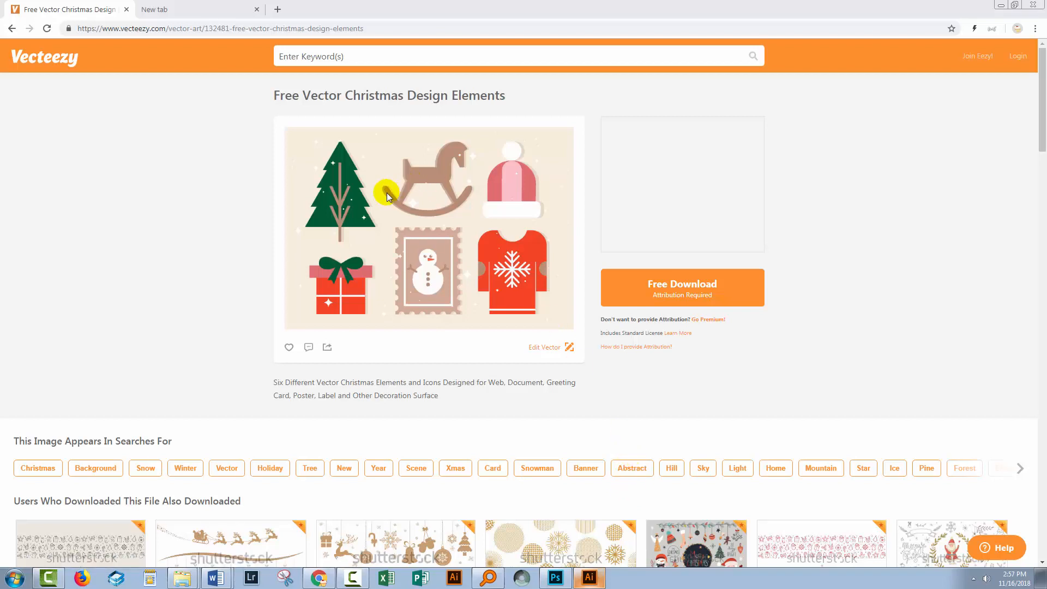
{"action": "mouse_move", "coordinate": [362, 95]}
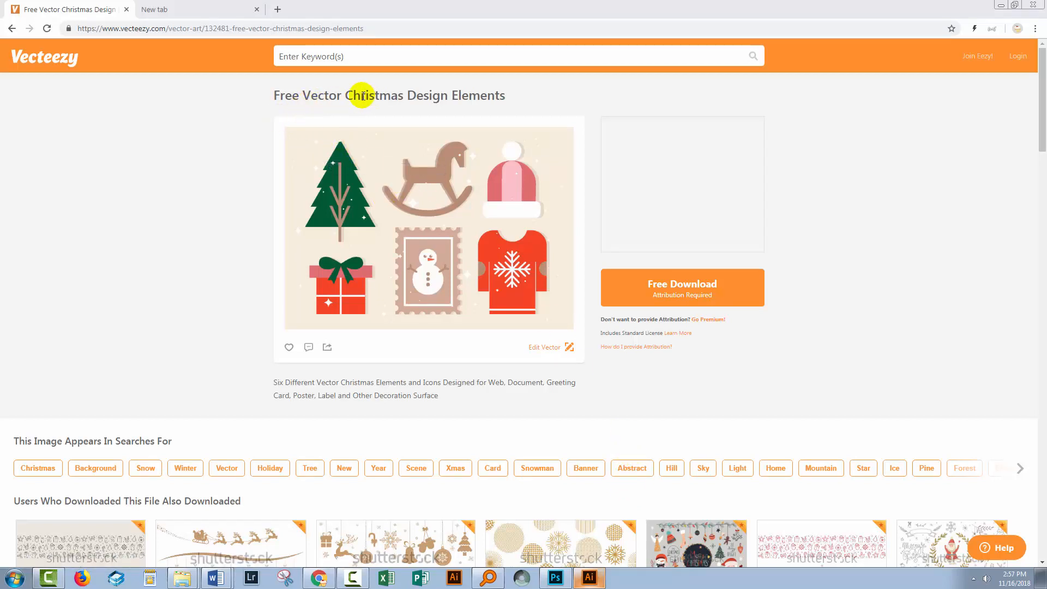
{"action": "mouse_move", "coordinate": [458, 217]}
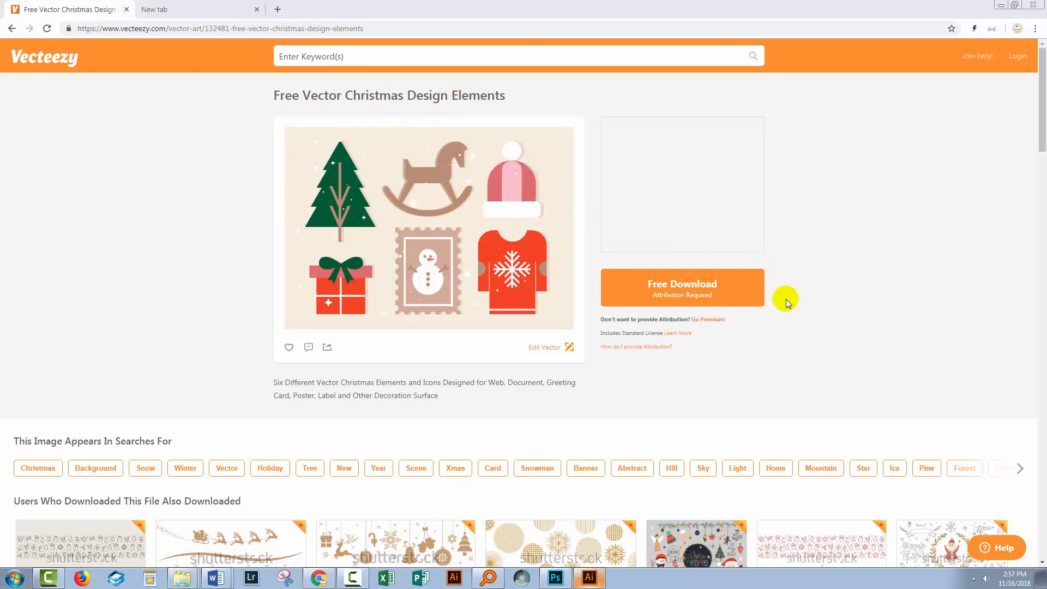
{"action": "mouse_move", "coordinate": [826, 370]}
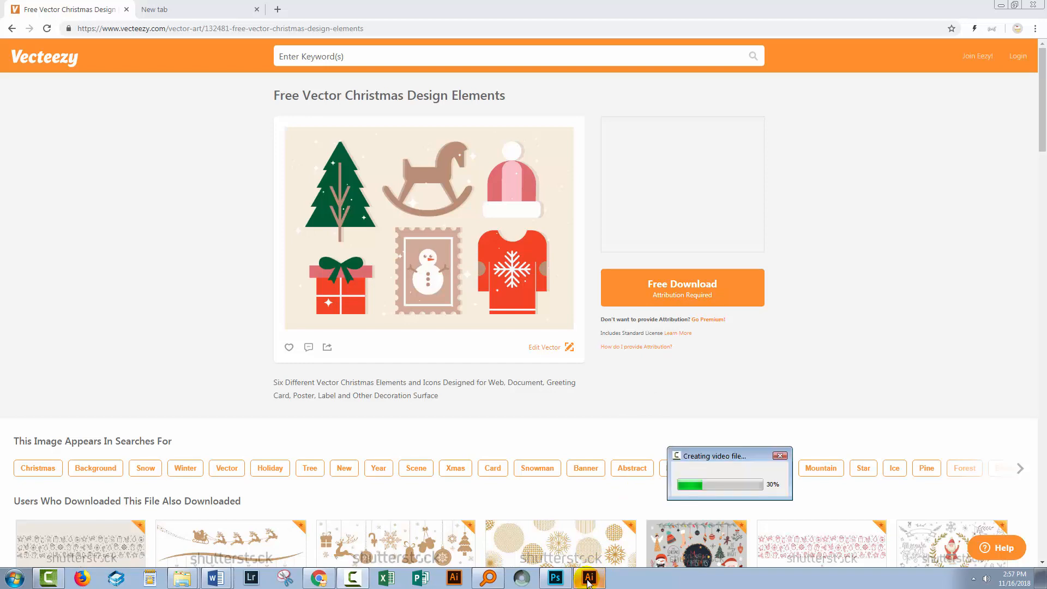
Step: Copy the rocking horse group from the Christmas artwork into the Untitled-4 document
{"action": "left_click", "coordinate": [589, 577]}
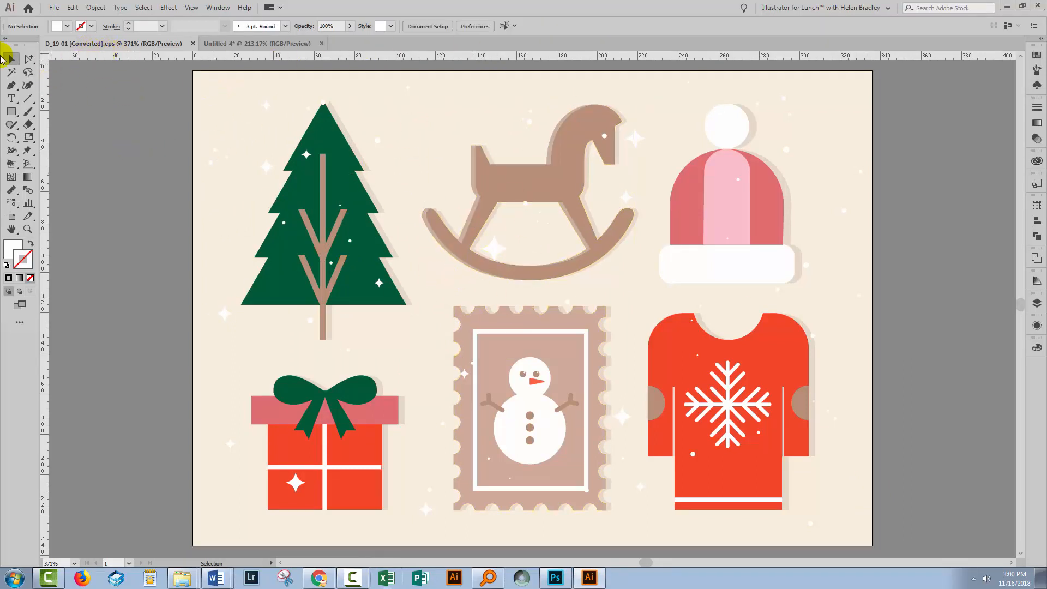
{"action": "left_click", "coordinate": [497, 180]}
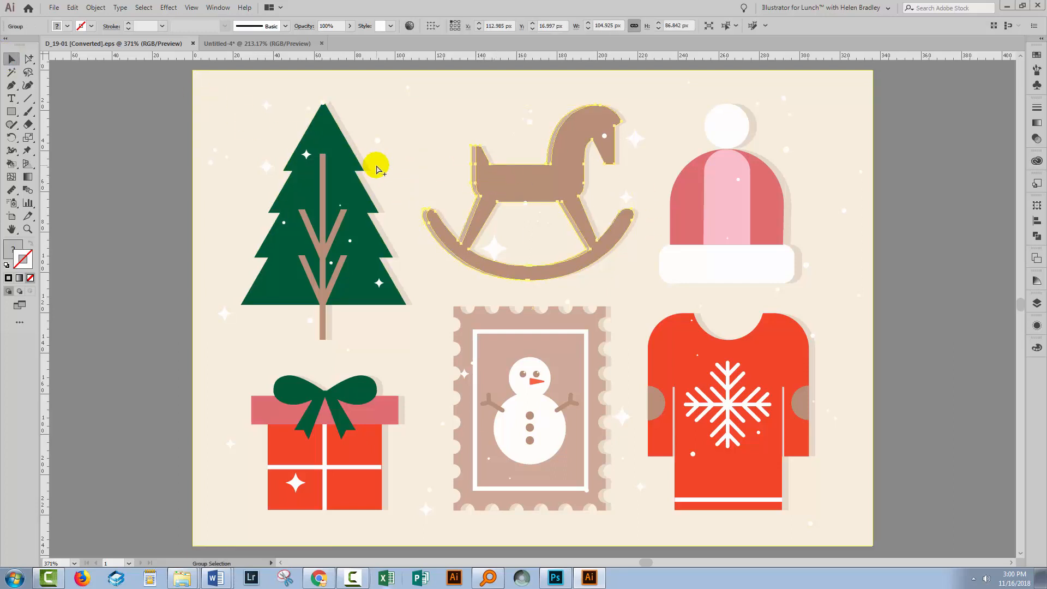
{"action": "left_click", "coordinate": [257, 44]}
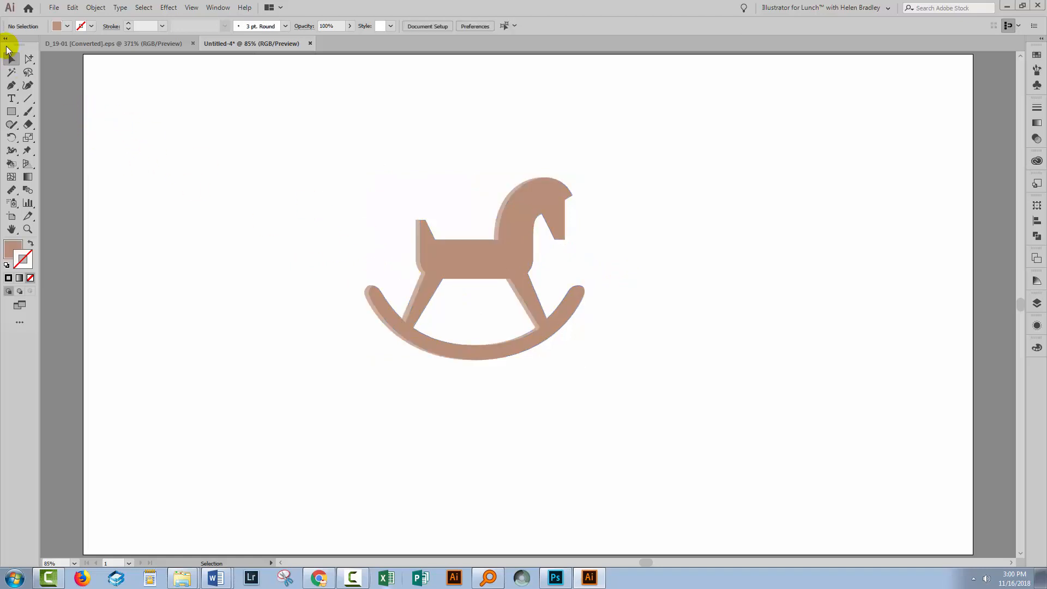
Step: Delete the horse's lighter shadow shape, then select the whole brown horse
{"action": "left_click", "coordinate": [24, 72]}
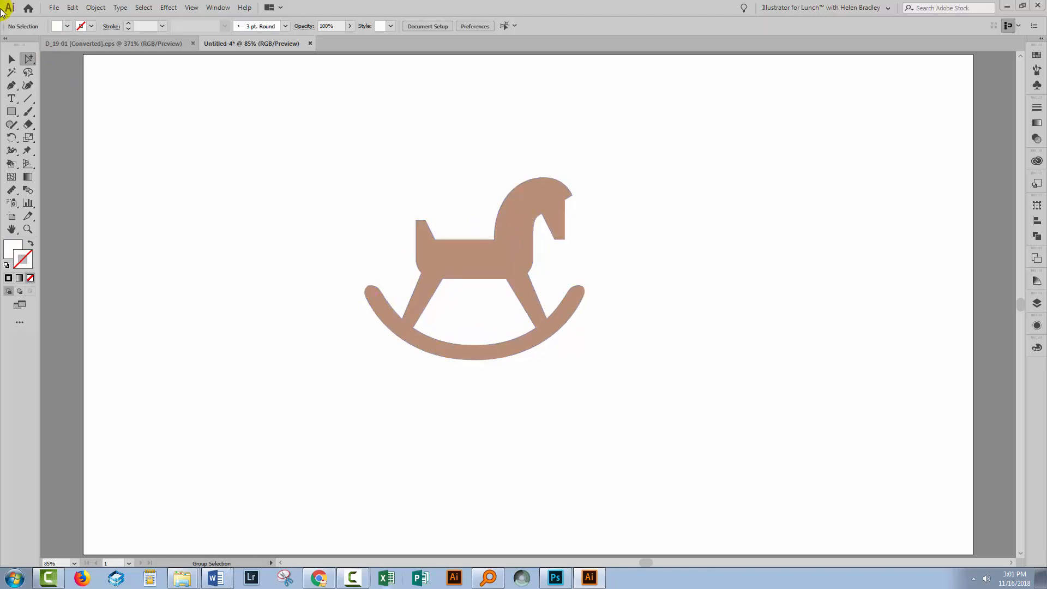
{"action": "left_click", "coordinate": [491, 301]}
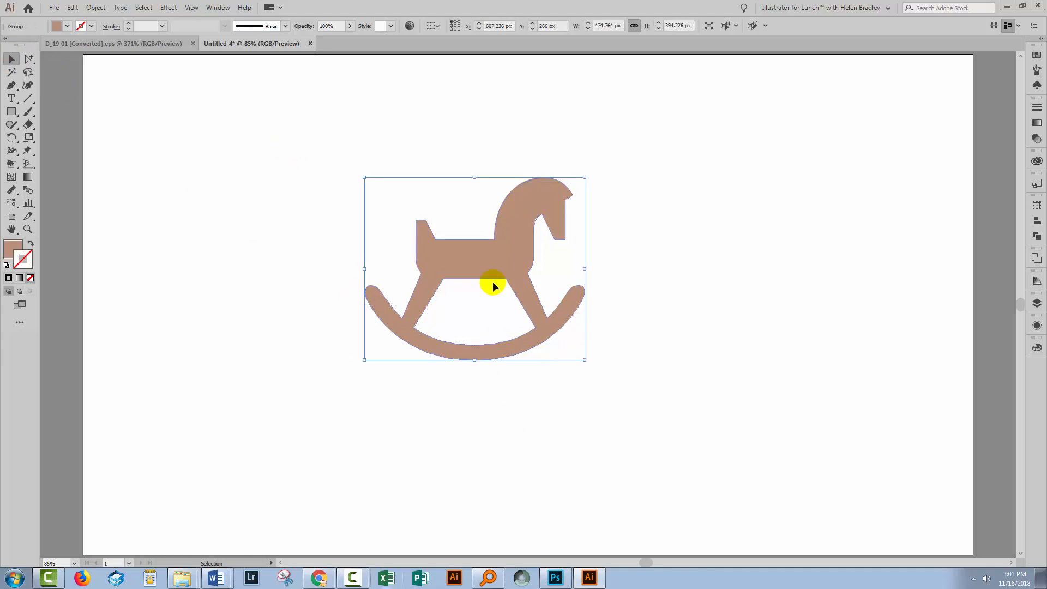
{"action": "mouse_move", "coordinate": [156, 9]}
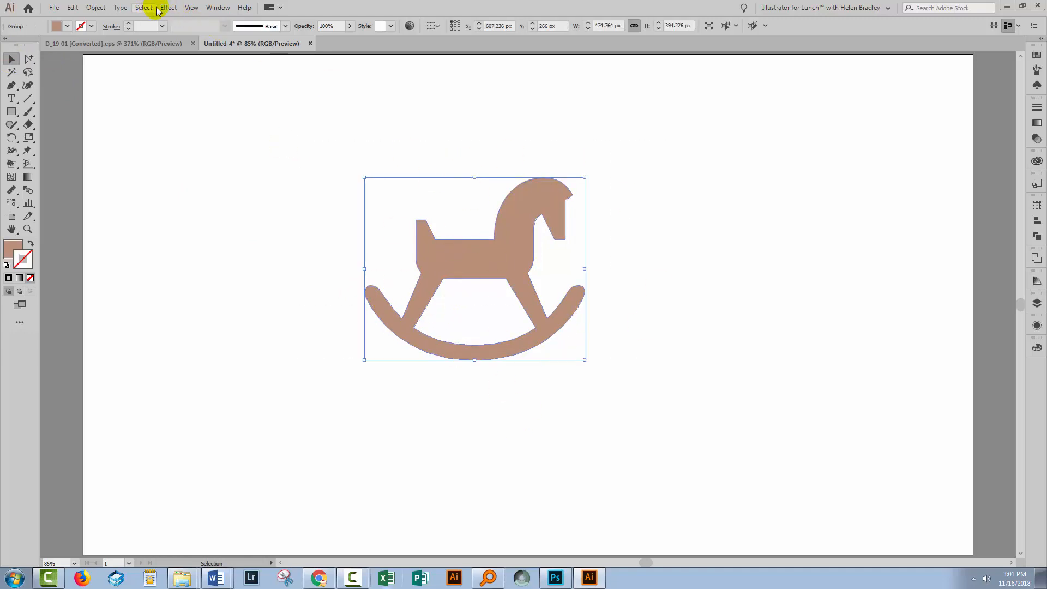
Step: Preview a Patchwork texture on the horse from the Effect Gallery's Texture group
{"action": "left_click", "coordinate": [168, 7]}
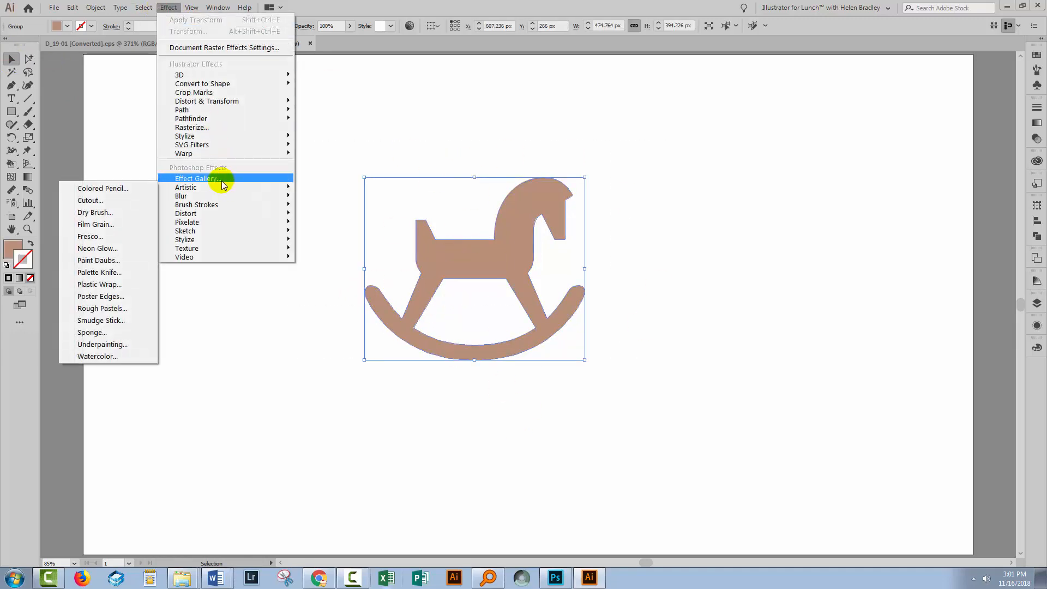
{"action": "left_click", "coordinate": [197, 178]}
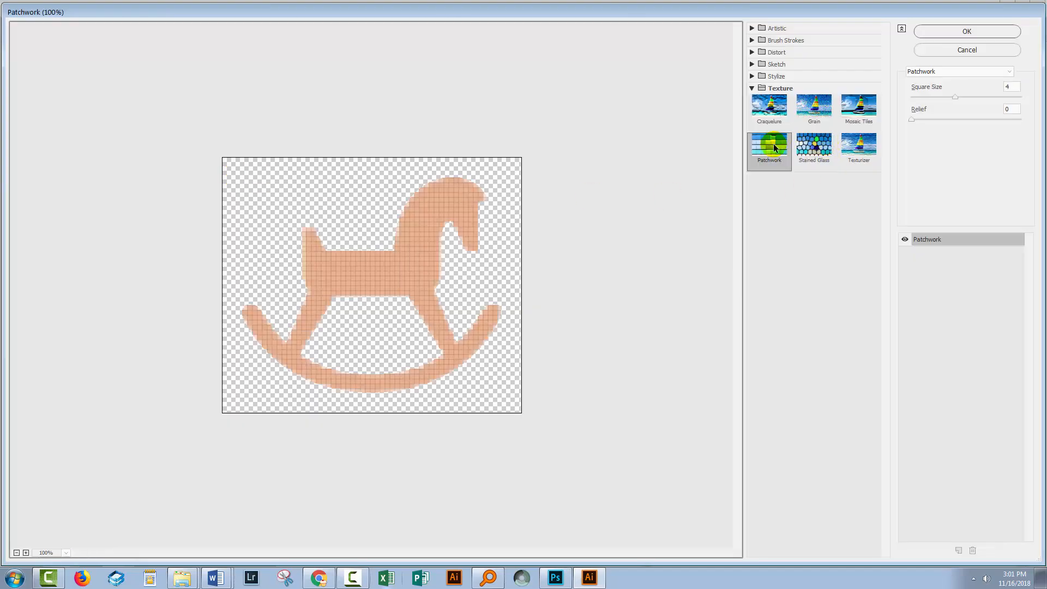
{"action": "left_click", "coordinate": [752, 88]}
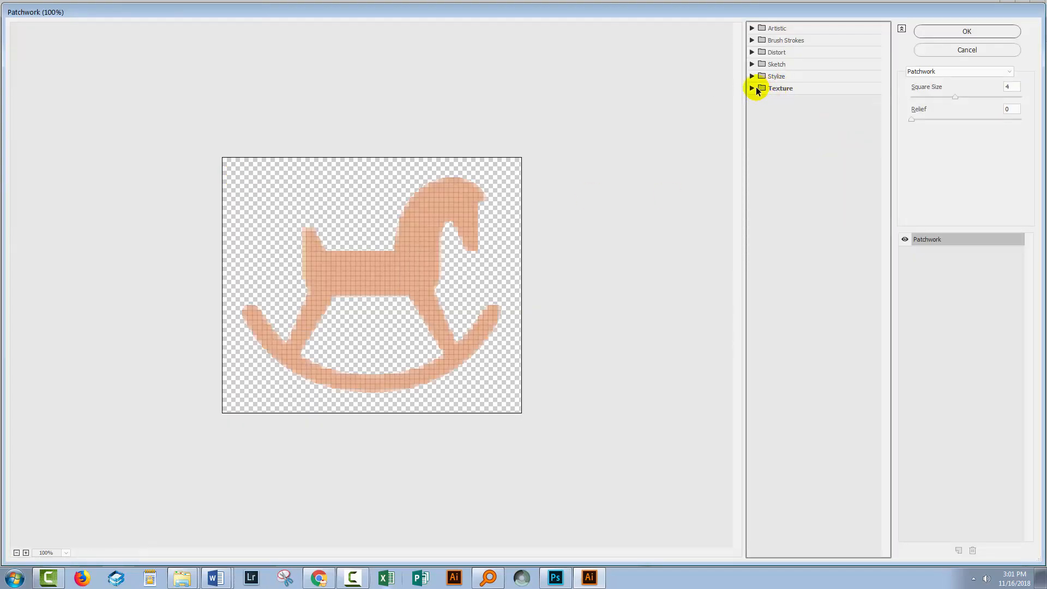
{"action": "left_click", "coordinate": [752, 88]}
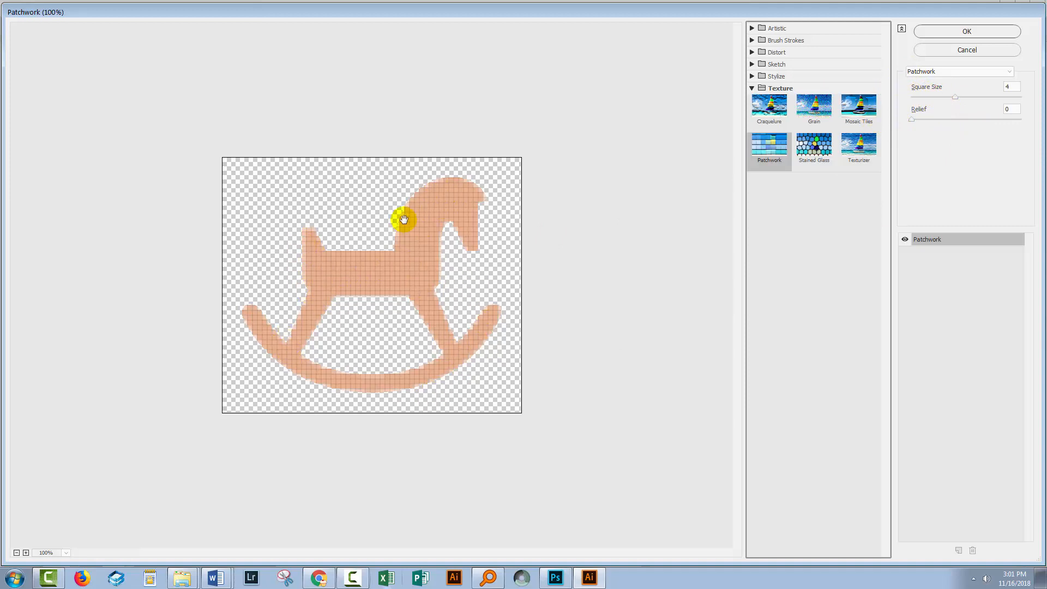
{"action": "mouse_move", "coordinate": [957, 99]}
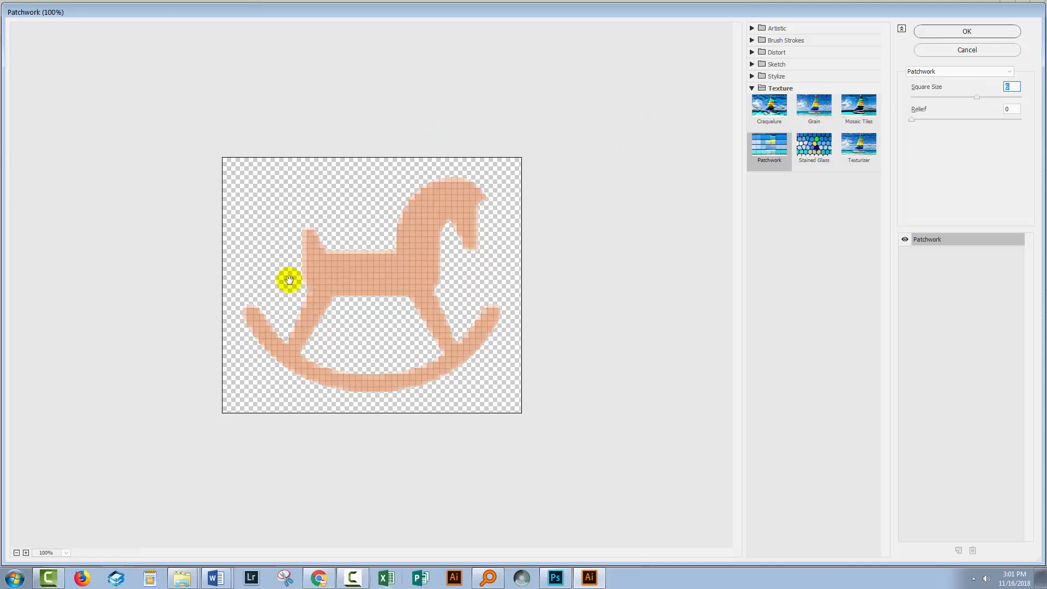
{"action": "mouse_move", "coordinate": [914, 96]}
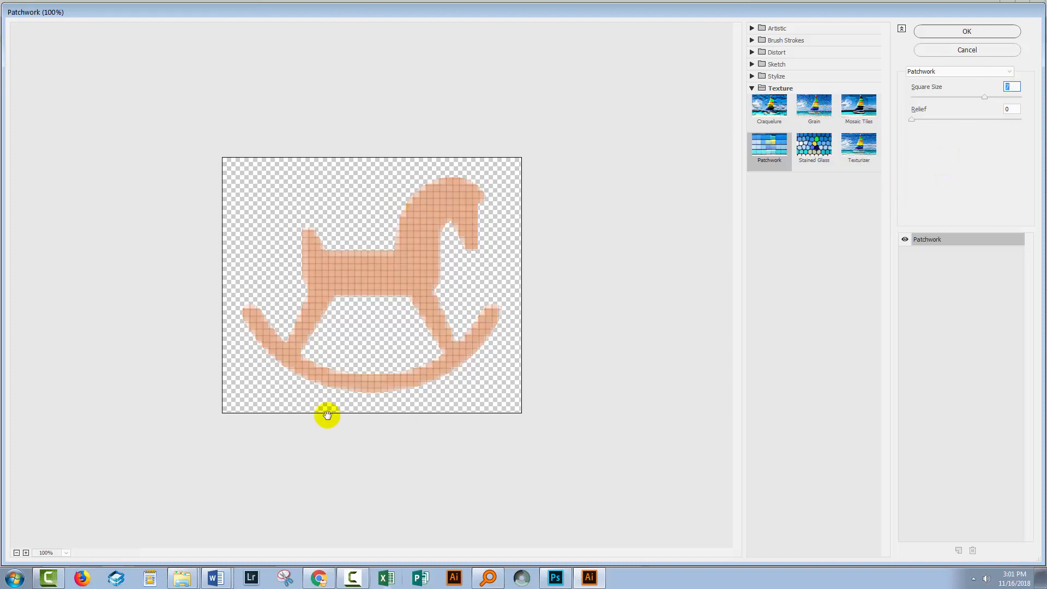
{"action": "mouse_move", "coordinate": [411, 210]}
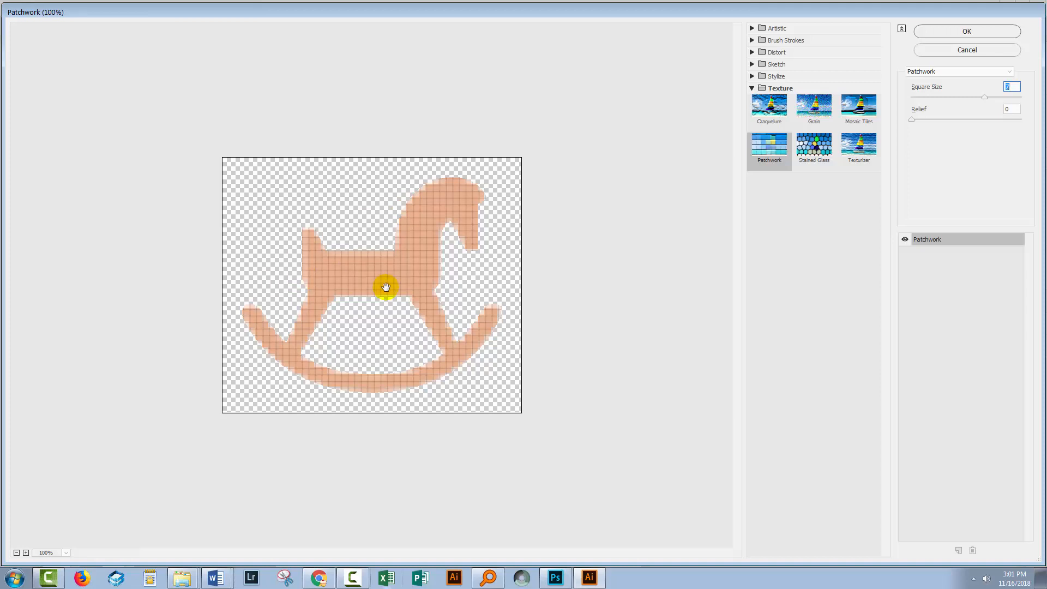
{"action": "mouse_move", "coordinate": [390, 266]}
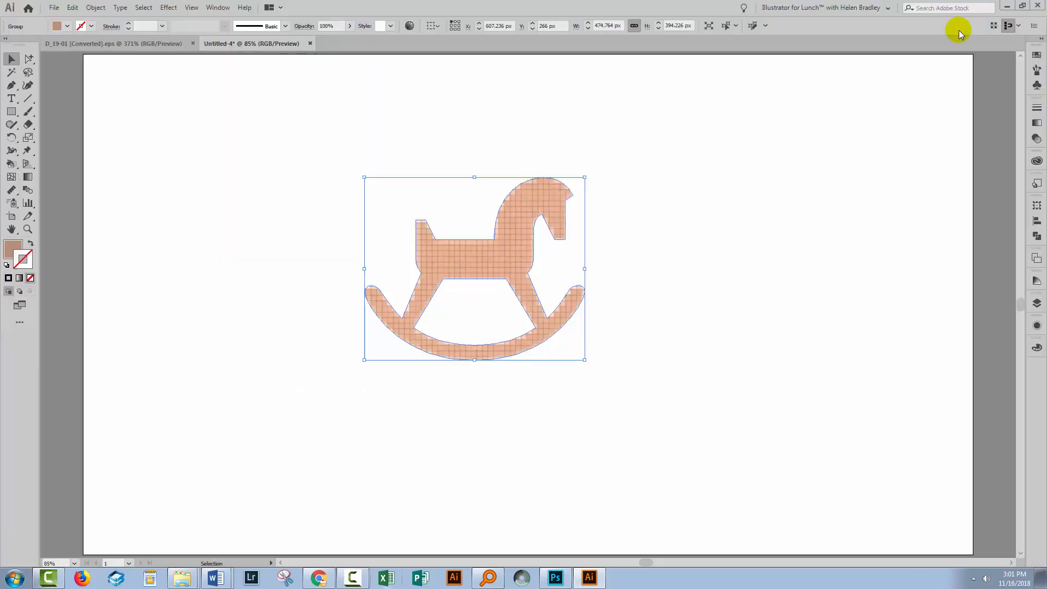
Step: Deselect the horse, expand Layer 1, and add a new Layer 2 above it
{"action": "left_click", "coordinate": [451, 322]}
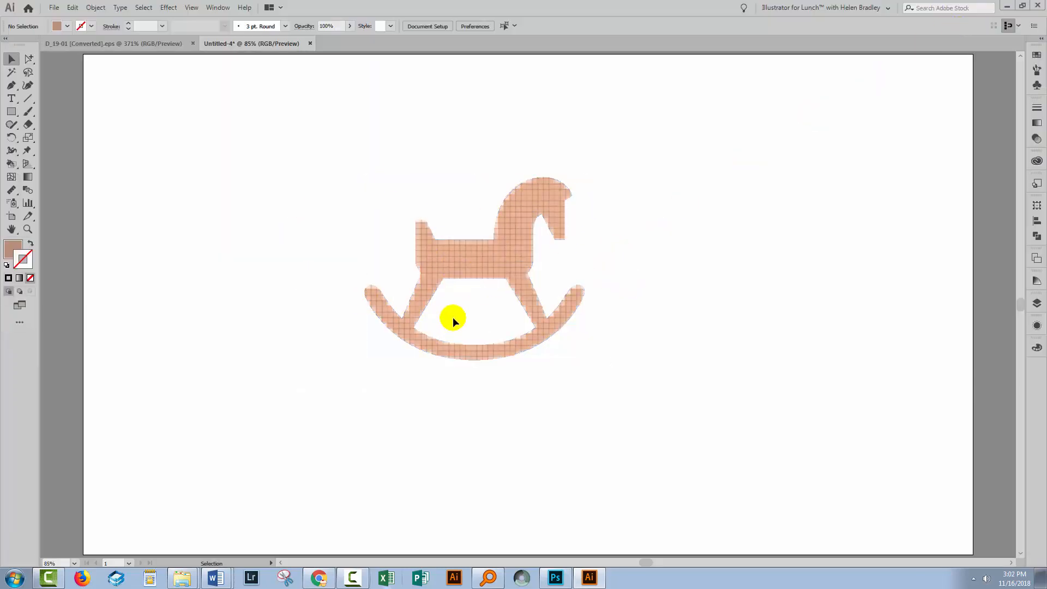
{"action": "mouse_move", "coordinate": [592, 254]}
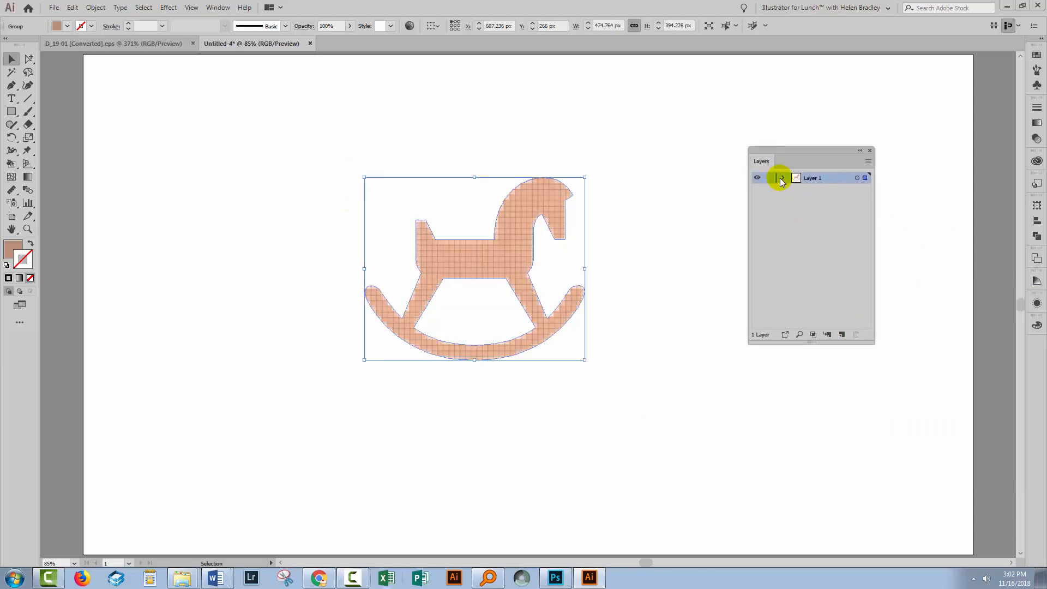
{"action": "left_click", "coordinate": [783, 178]}
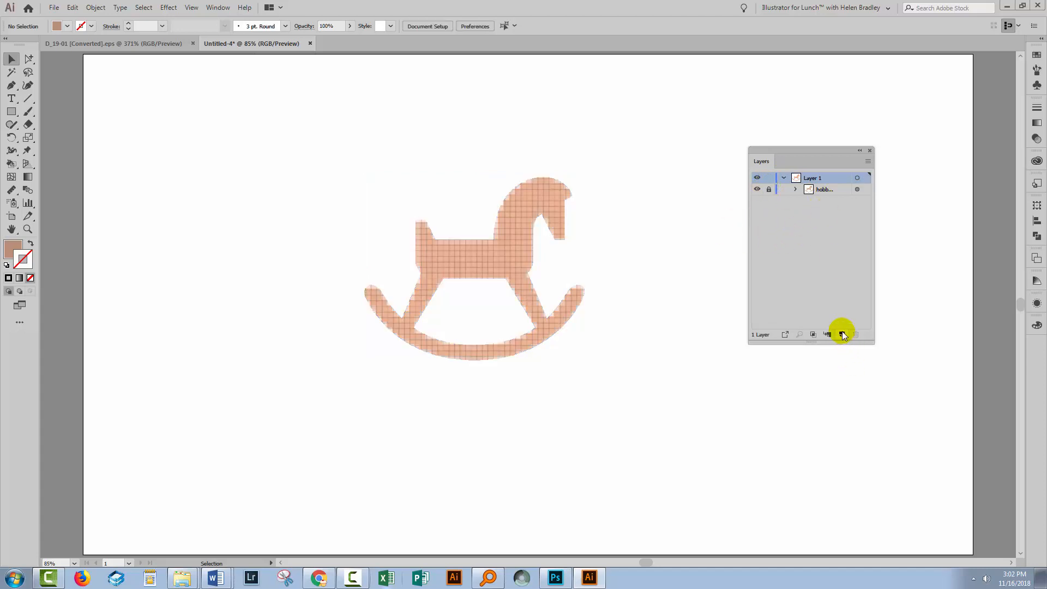
{"action": "left_click", "coordinate": [841, 335]}
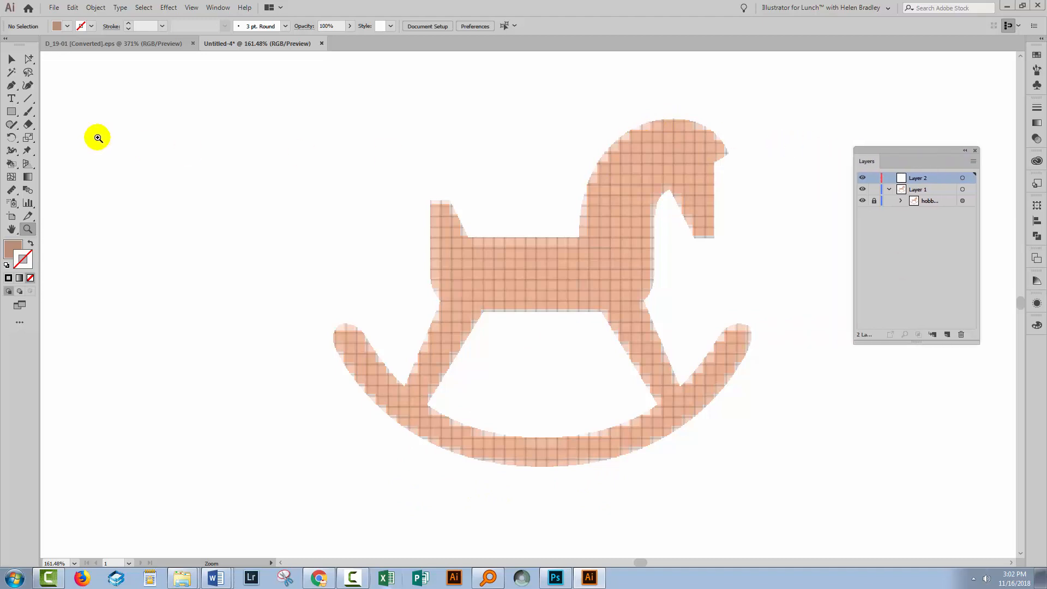
Step: Draw a horizontal line on Layer 2 touching the top of the horse's head
{"action": "left_click", "coordinate": [27, 99]}
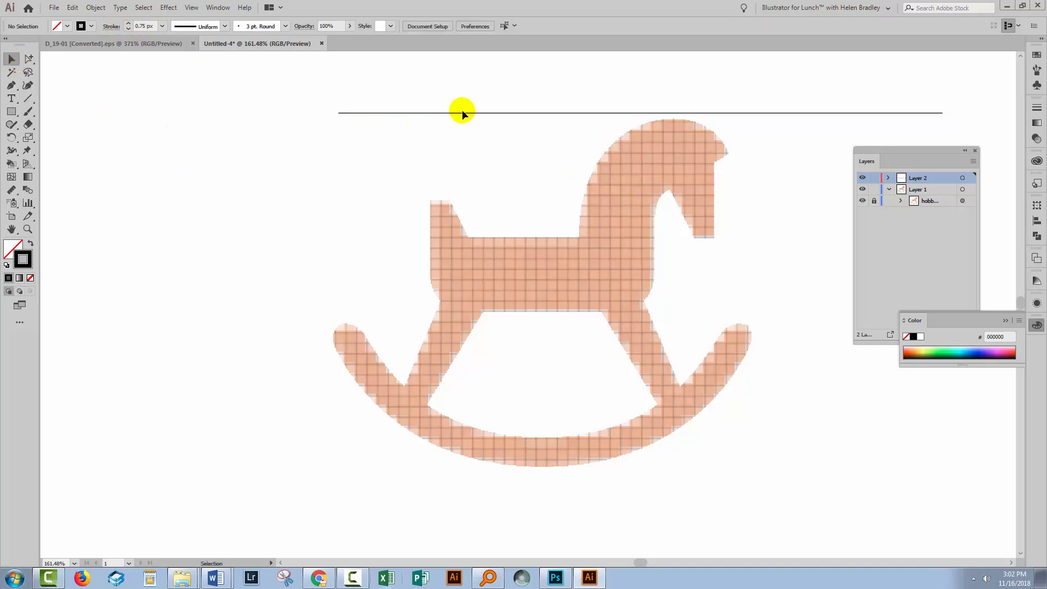
{"action": "left_click_drag", "start_coordinate": [460, 112], "coordinate": [439, 120]}
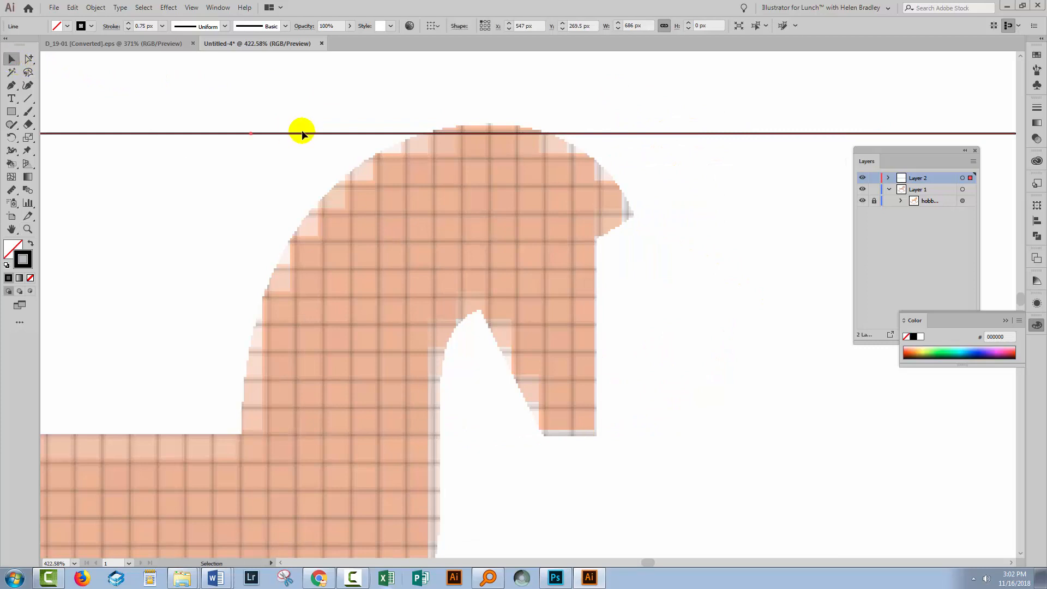
{"action": "mouse_move", "coordinate": [503, 135]}
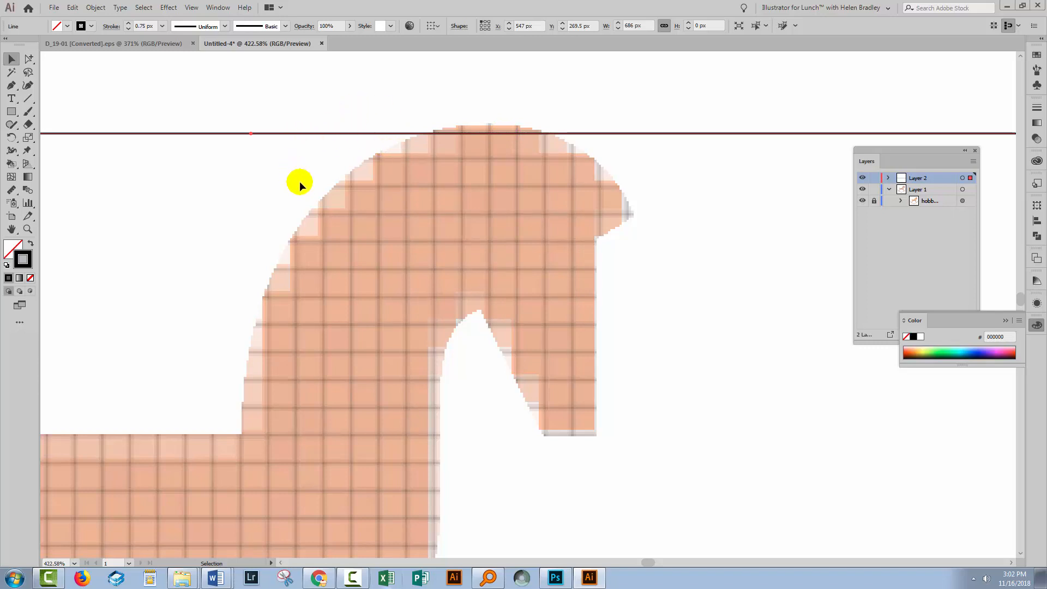
{"action": "mouse_move", "coordinate": [8, 147]}
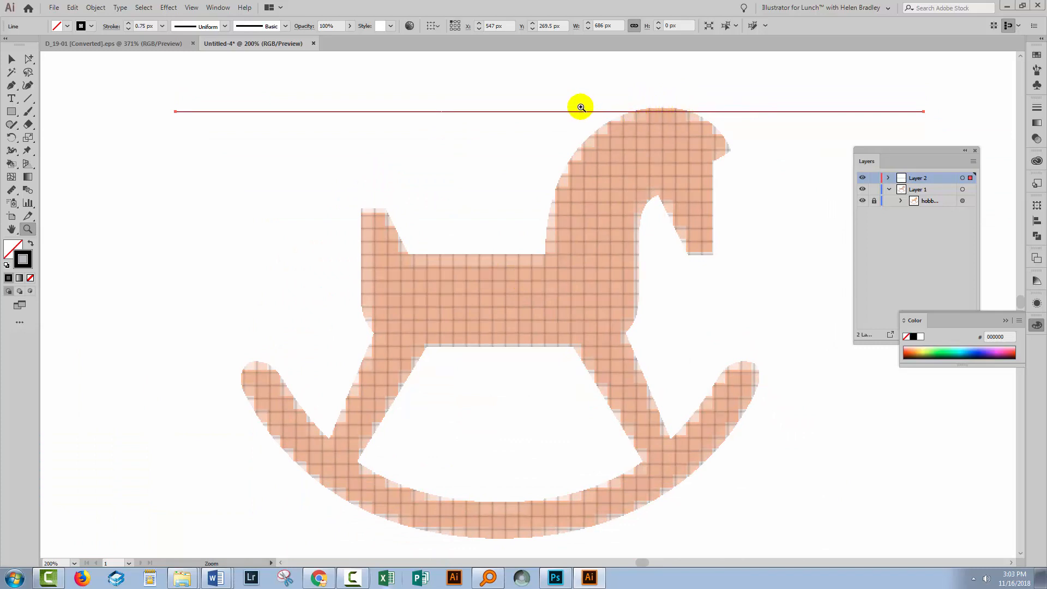
{"action": "mouse_move", "coordinate": [666, 123]}
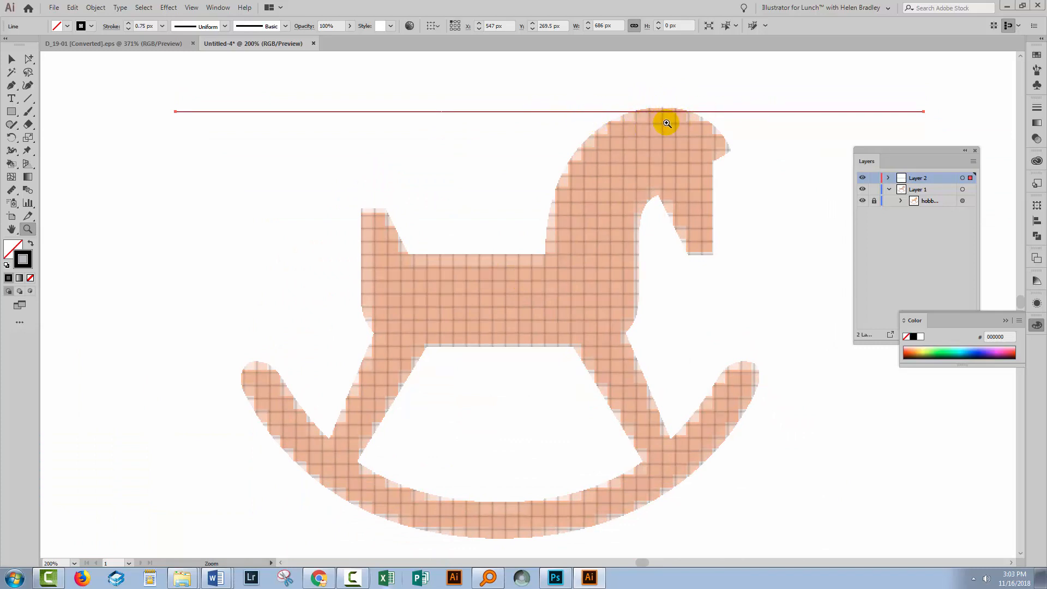
{"action": "mouse_move", "coordinate": [657, 128]}
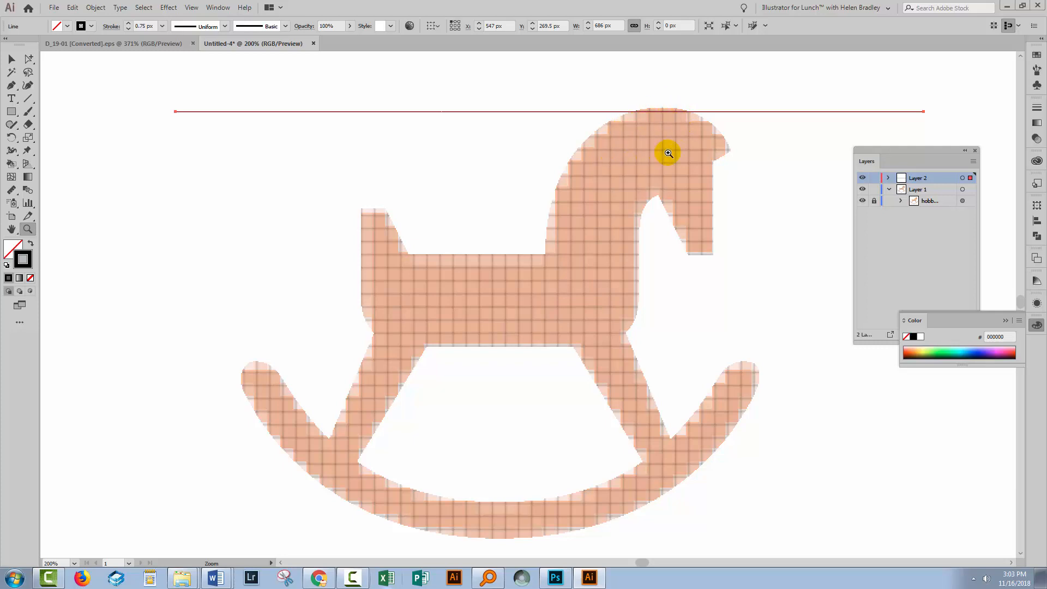
{"action": "mouse_move", "coordinate": [244, 117]}
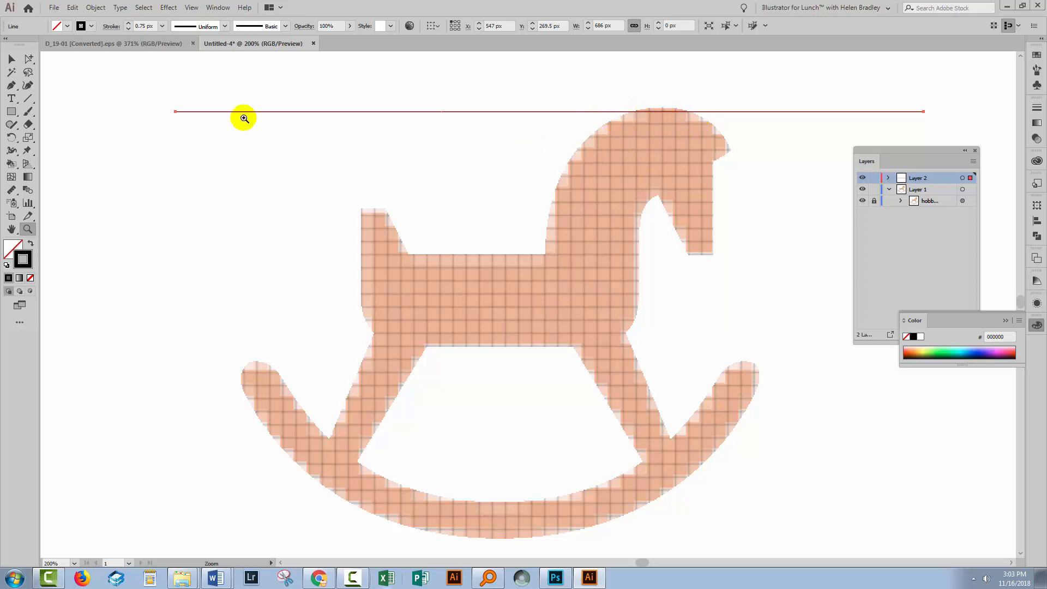
{"action": "left_click", "coordinate": [10, 59]}
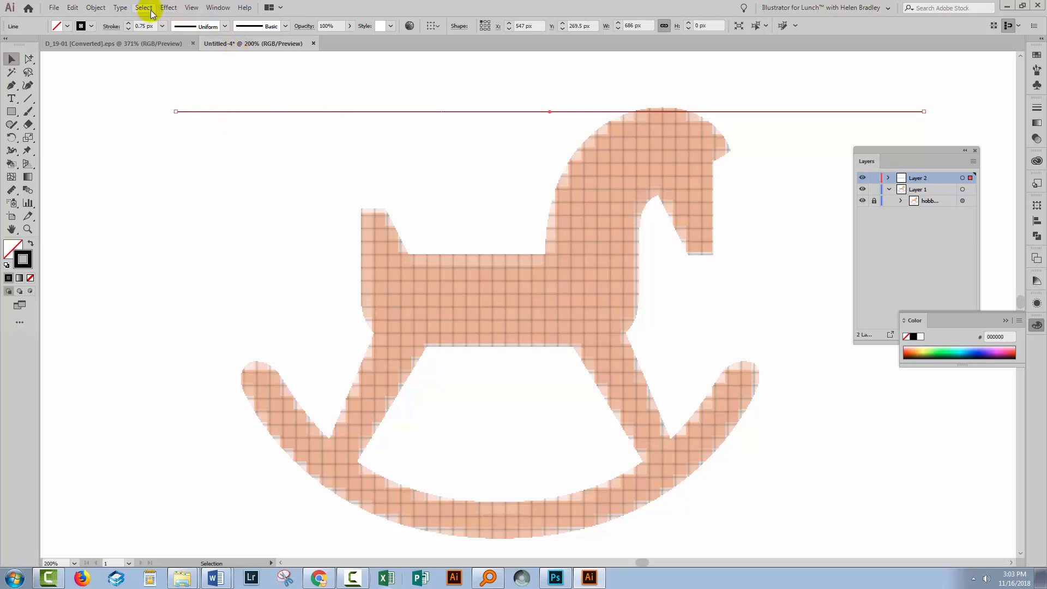
Step: Preview a Transform effect repeating the line downward every 12 px with 33 copies
{"action": "left_click", "coordinate": [168, 7]}
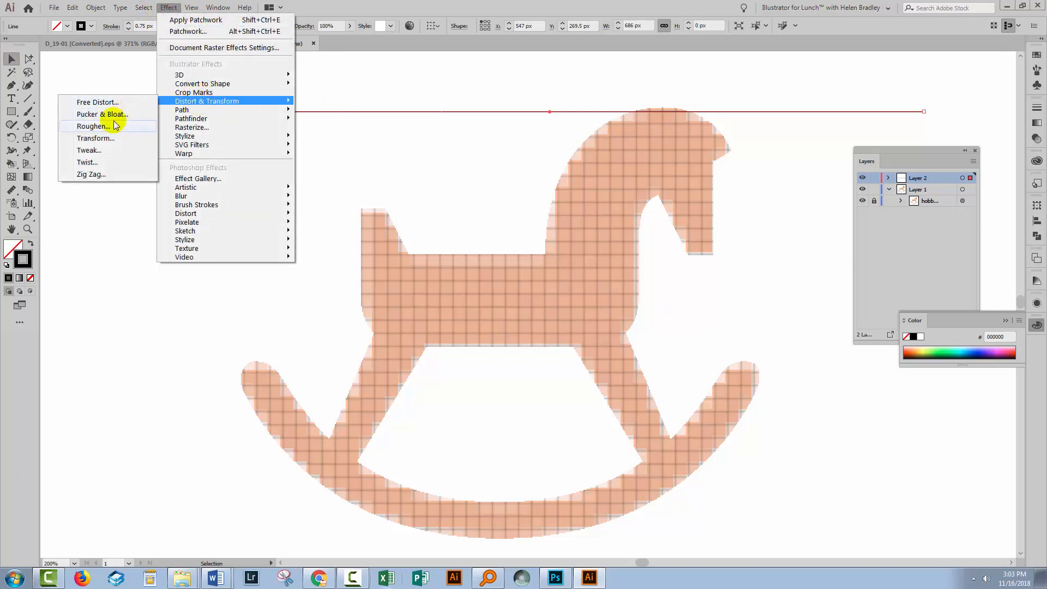
{"action": "left_click", "coordinate": [95, 138]}
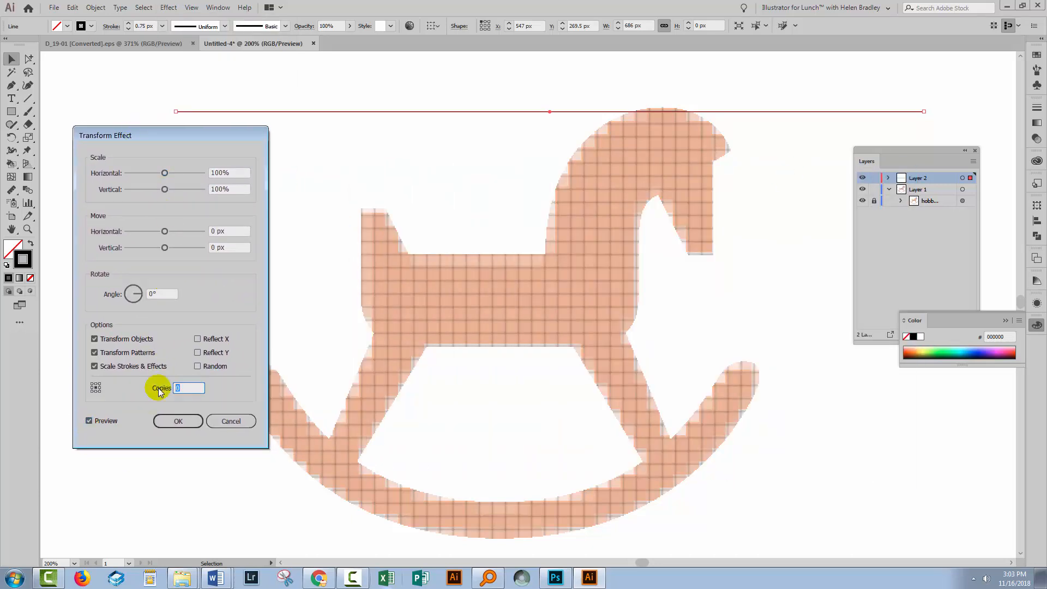
{"action": "type", "text": "10"}
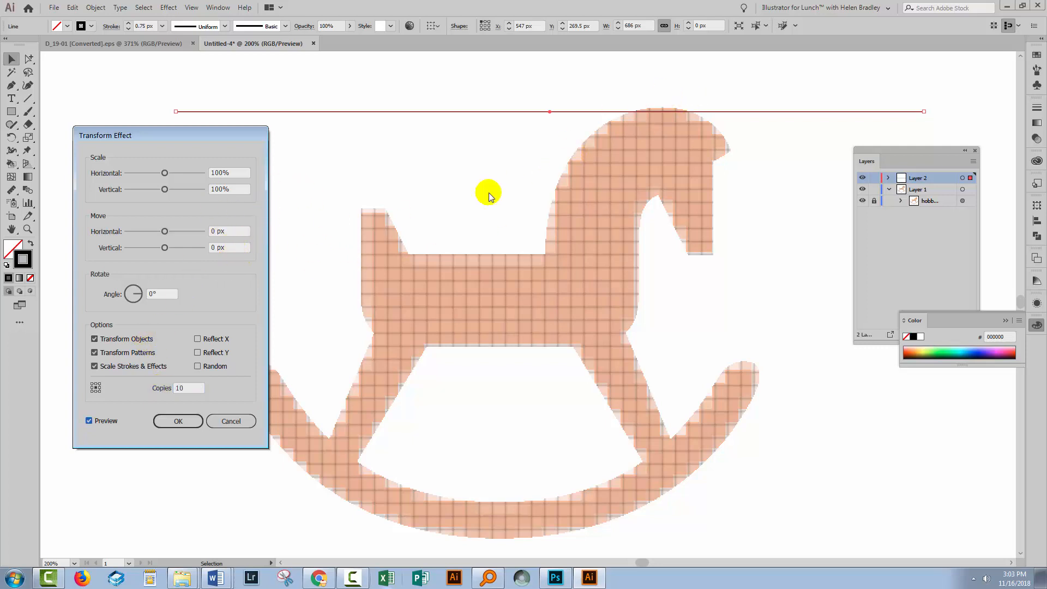
{"action": "mouse_move", "coordinate": [247, 269]}
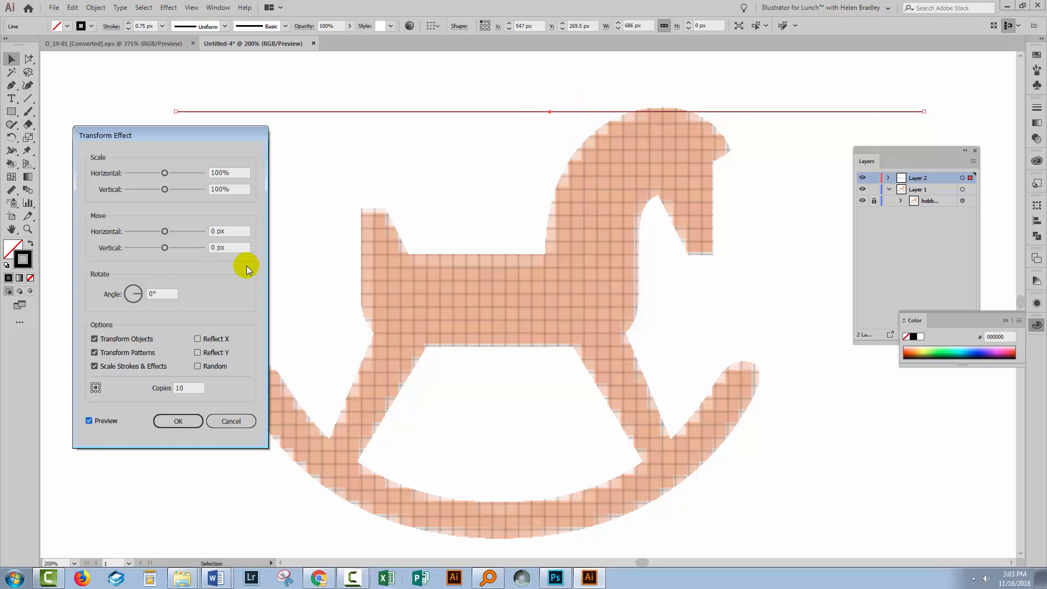
{"action": "left_click", "coordinate": [229, 247]}
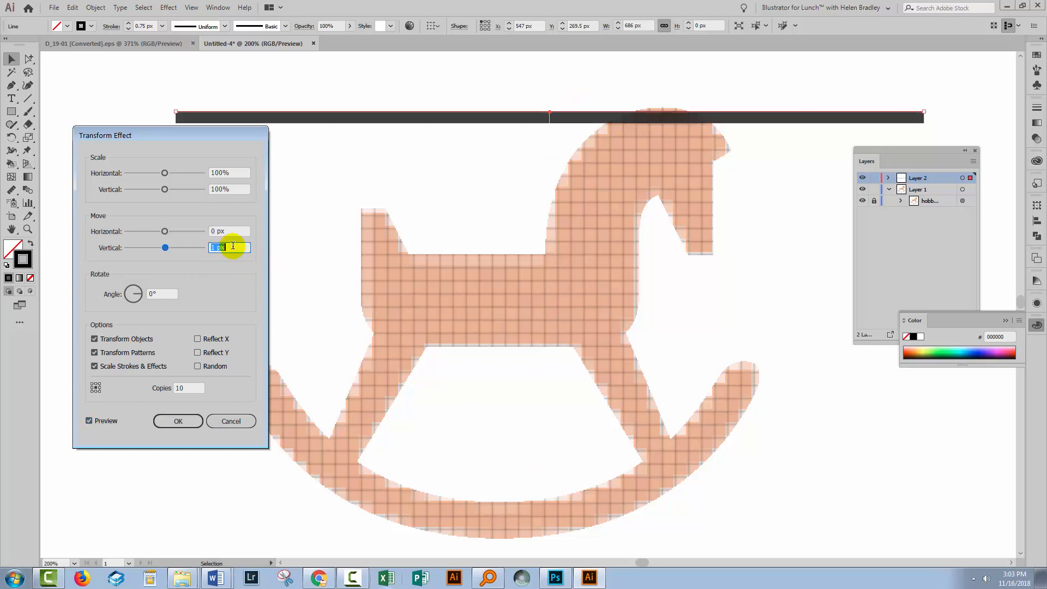
{"action": "type", "text": "10"}
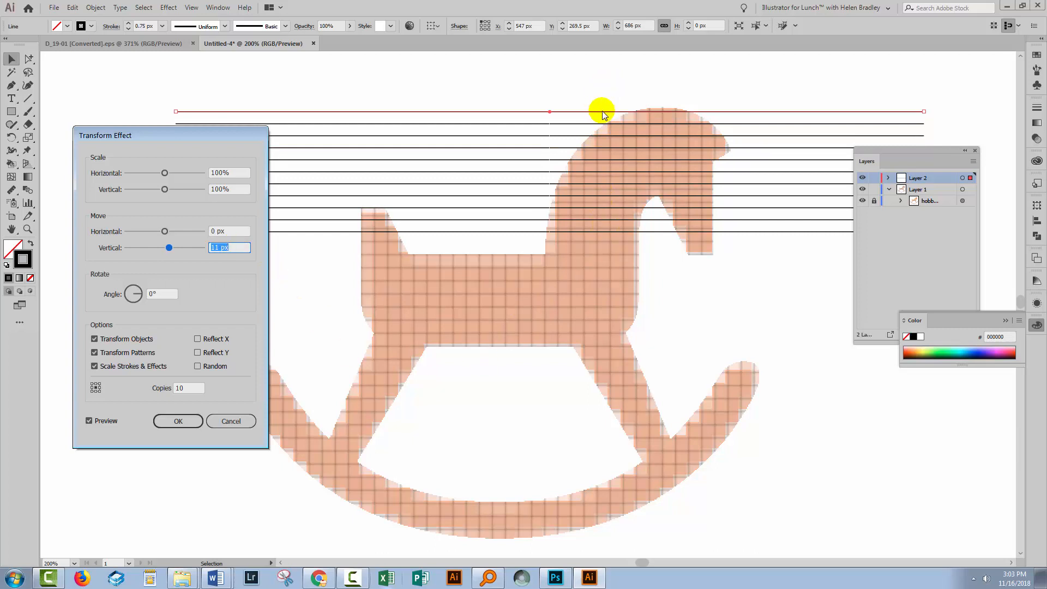
{"action": "mouse_move", "coordinate": [660, 128]}
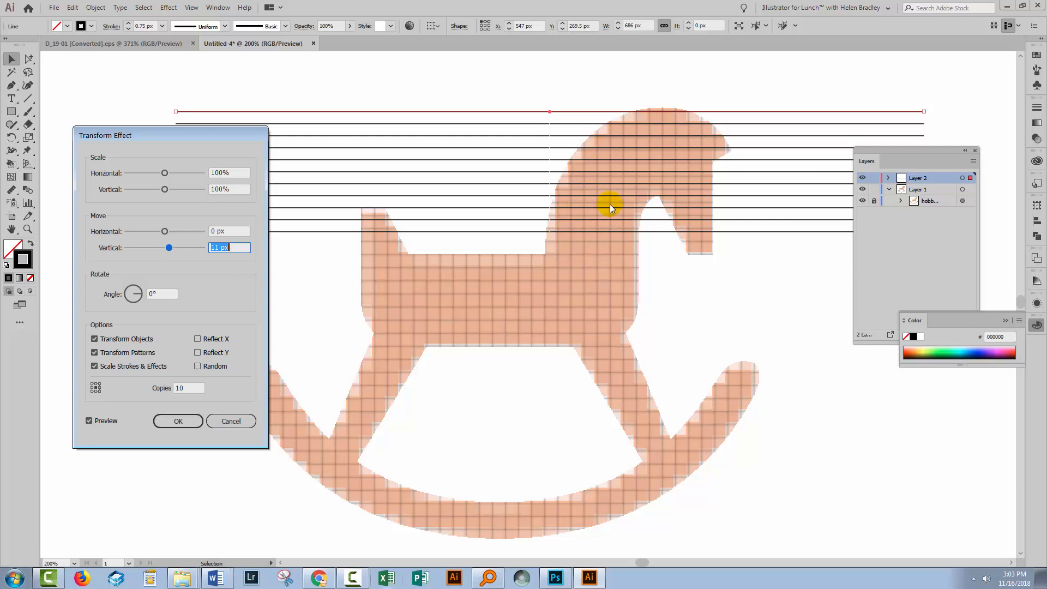
{"action": "left_click", "coordinate": [232, 247]}
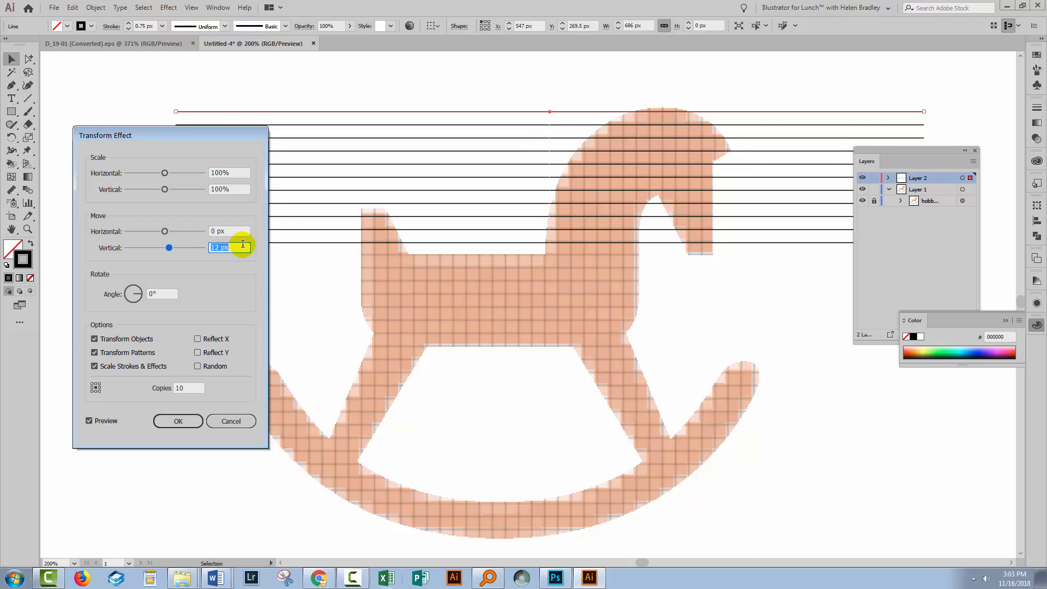
{"action": "mouse_move", "coordinate": [599, 132]}
{"action": "type", "text": "33"}
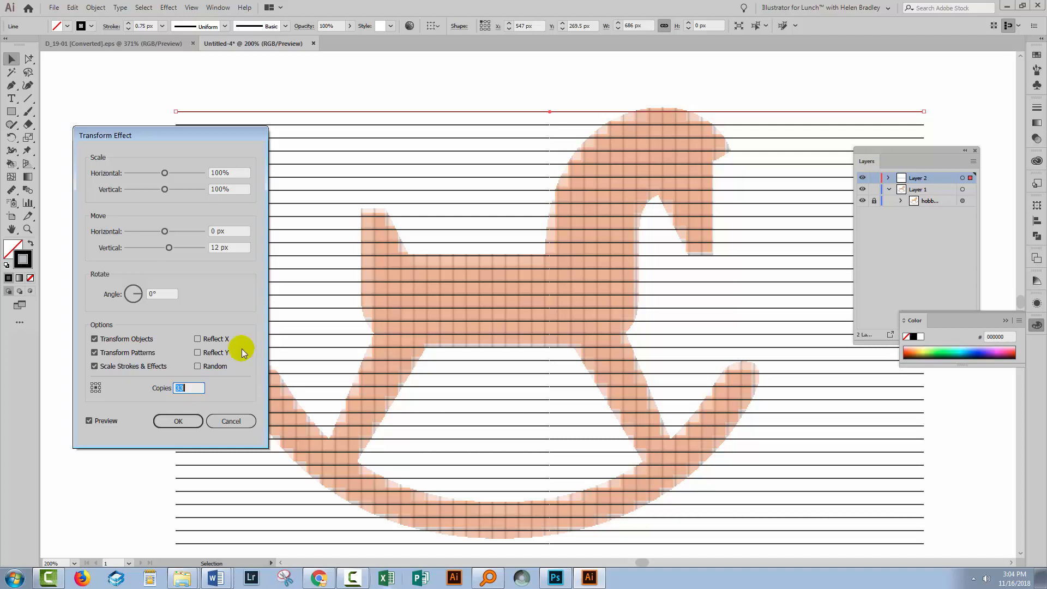
{"action": "mouse_move", "coordinate": [625, 454]}
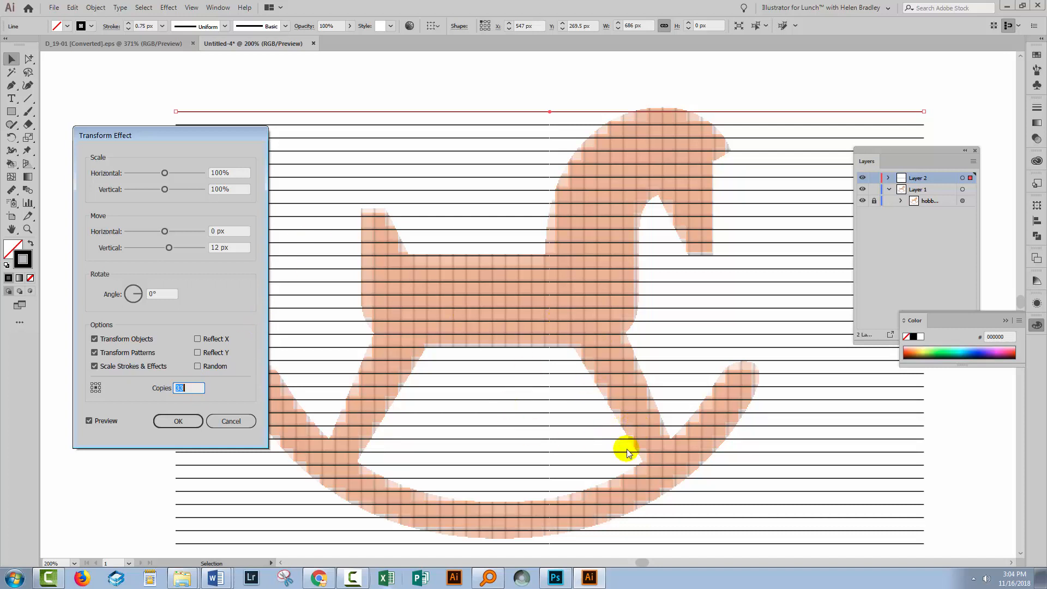
{"action": "mouse_move", "coordinate": [469, 532]}
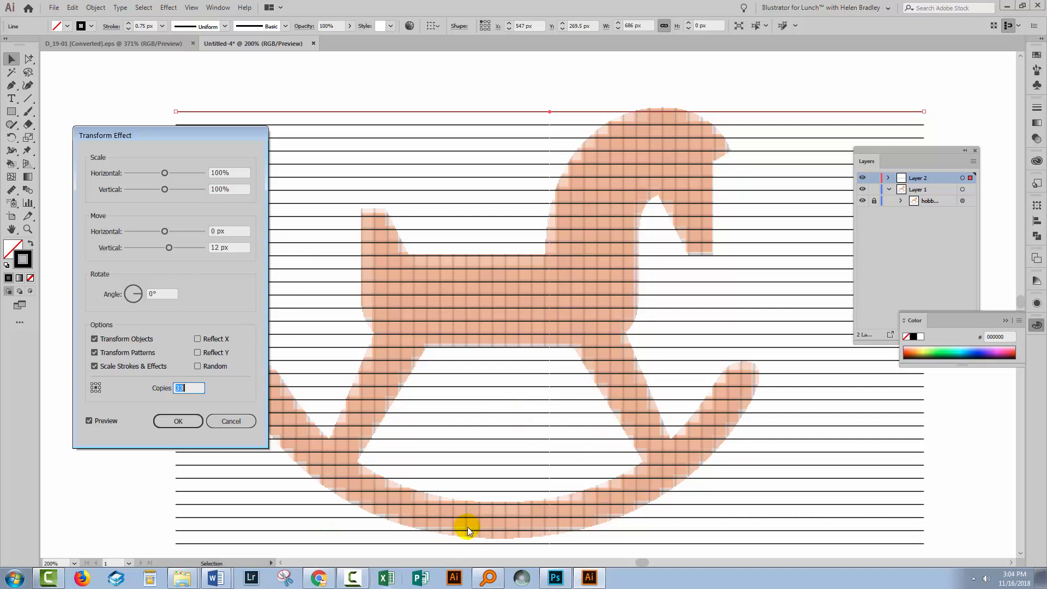
{"action": "mouse_move", "coordinate": [618, 140]}
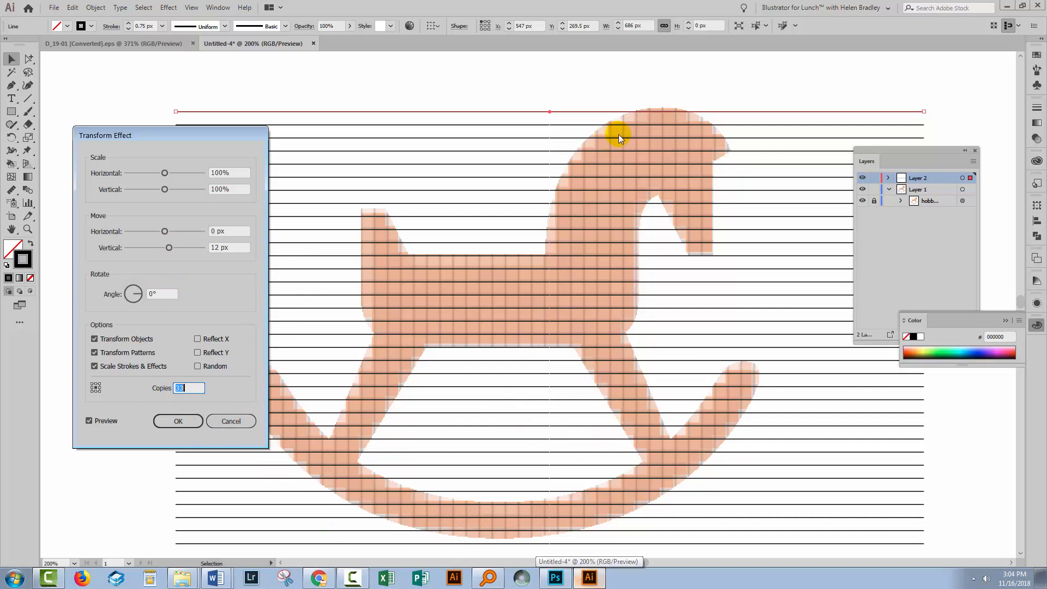
{"action": "left_click", "coordinate": [178, 421]}
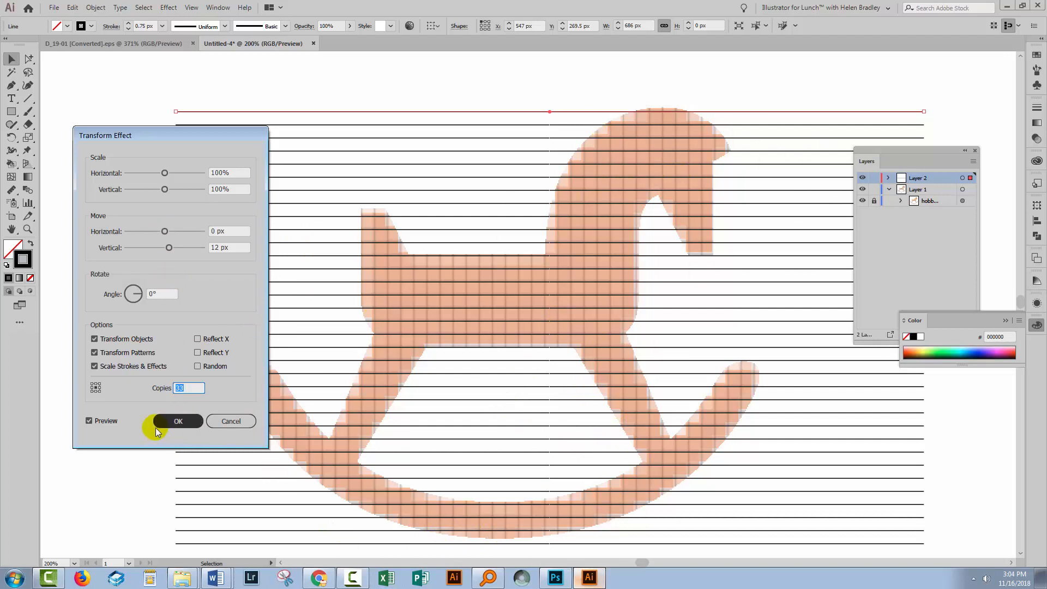
Step: Confirm the Transform effect so the 12 px line stripes are applied
{"action": "left_click", "coordinate": [177, 421]}
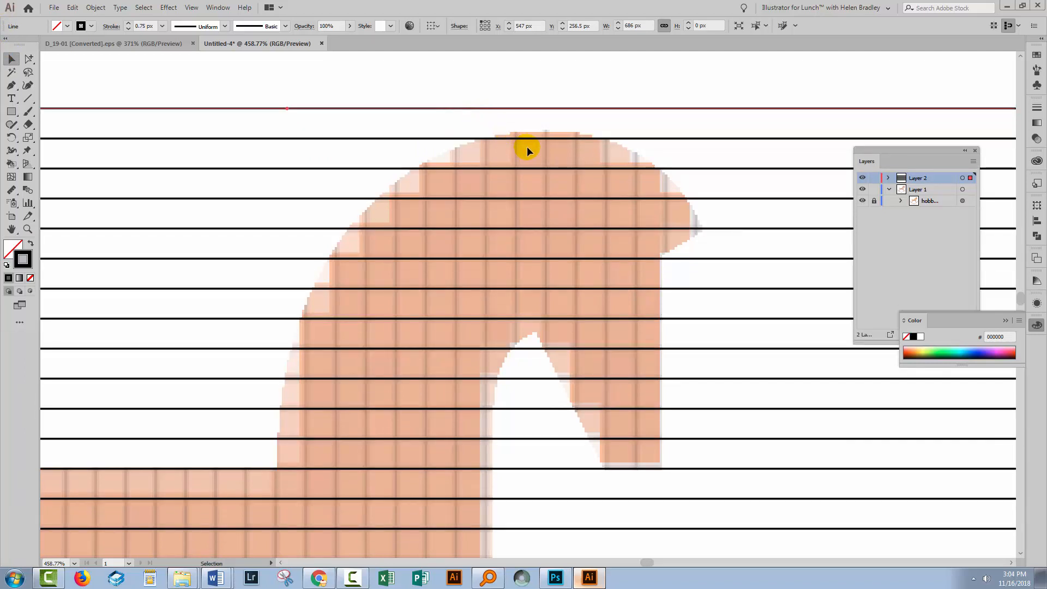
{"action": "mouse_move", "coordinate": [380, 397]}
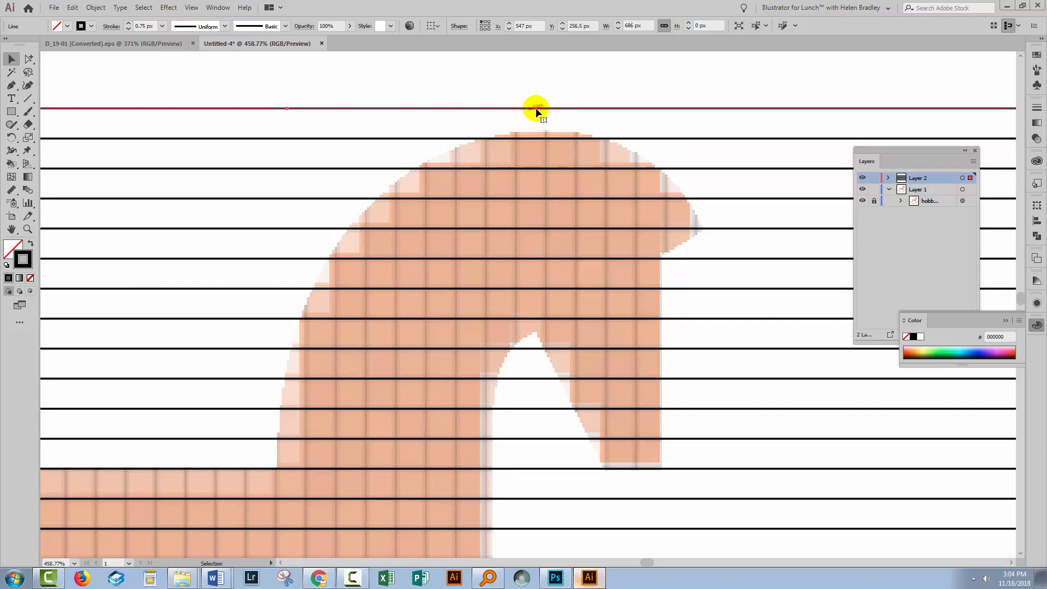
{"action": "mouse_move", "coordinate": [379, 182]}
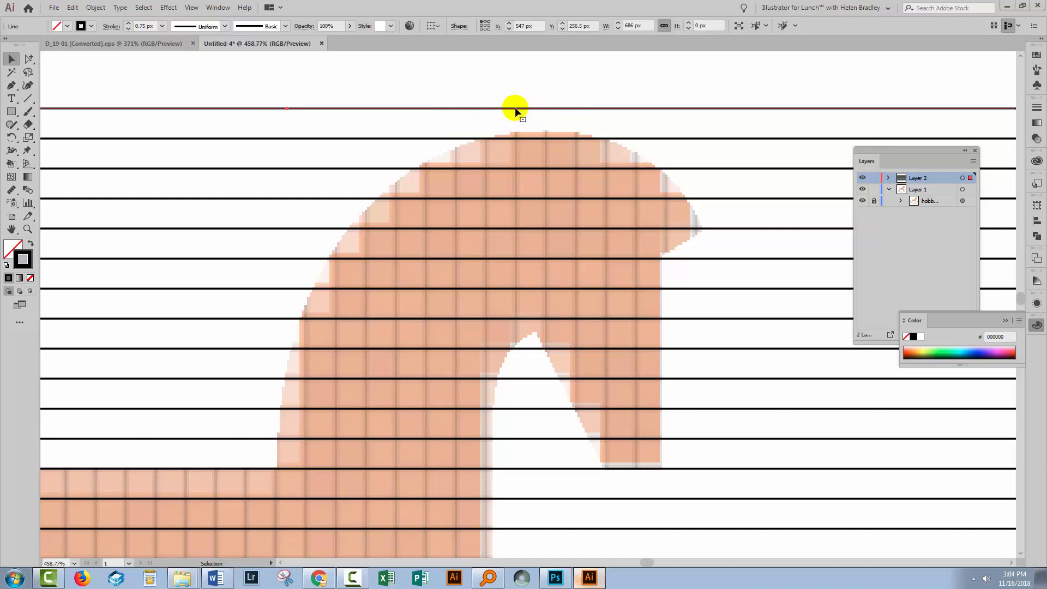
{"action": "mouse_move", "coordinate": [538, 120]}
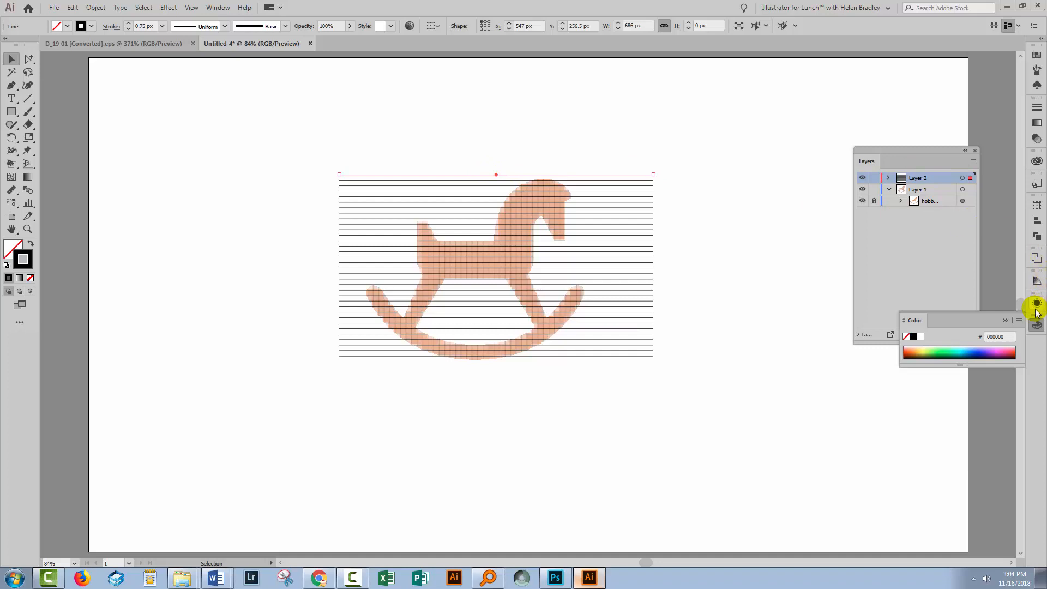
Step: Raise the line's Transform effect to 34 copies from the Appearance panel
{"action": "left_click", "coordinate": [1036, 303]}
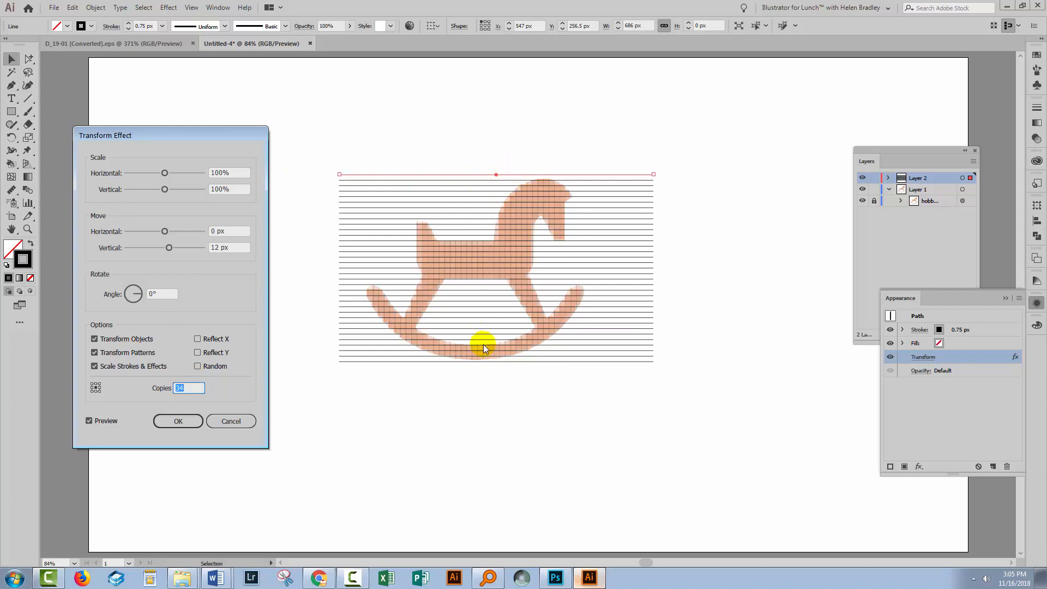
{"action": "left_click", "coordinate": [178, 421]}
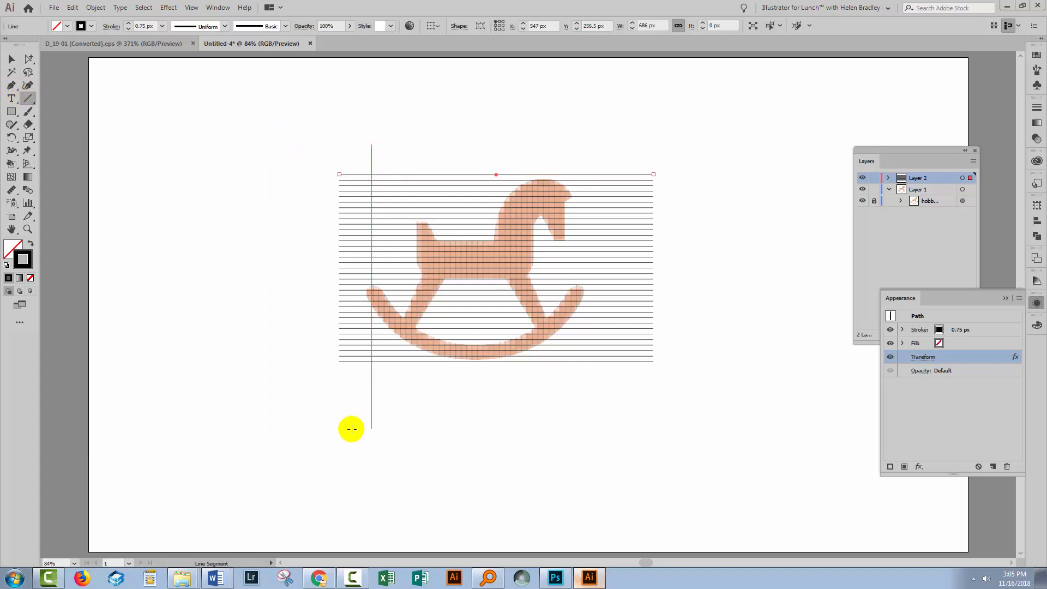
{"action": "mouse_move", "coordinate": [371, 393]}
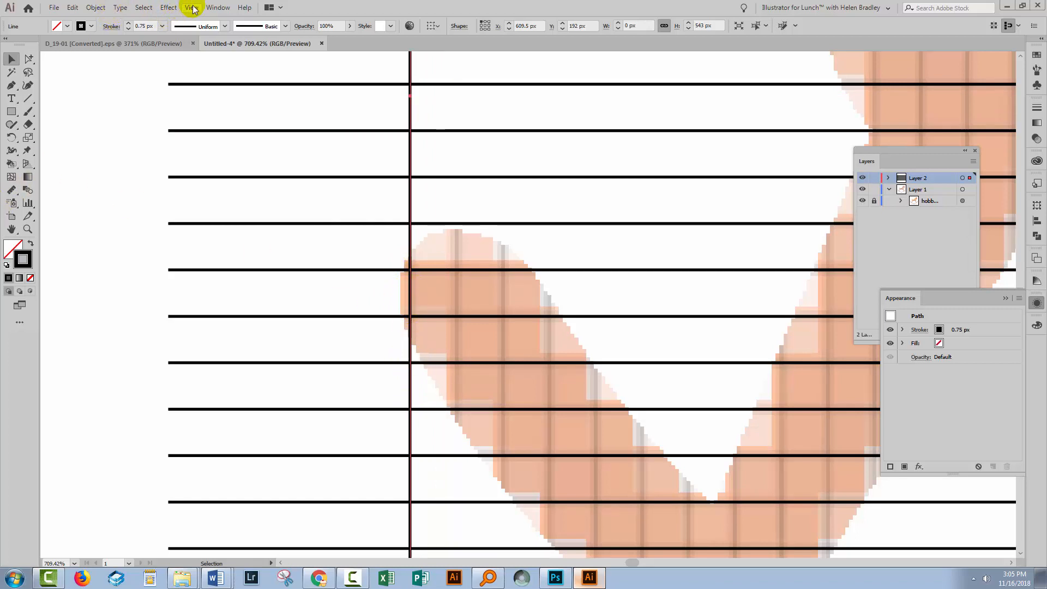
Step: Apply a Transform effect to the vertical line: 12 px horizontal move, 50 copies
{"action": "left_click", "coordinate": [167, 8]}
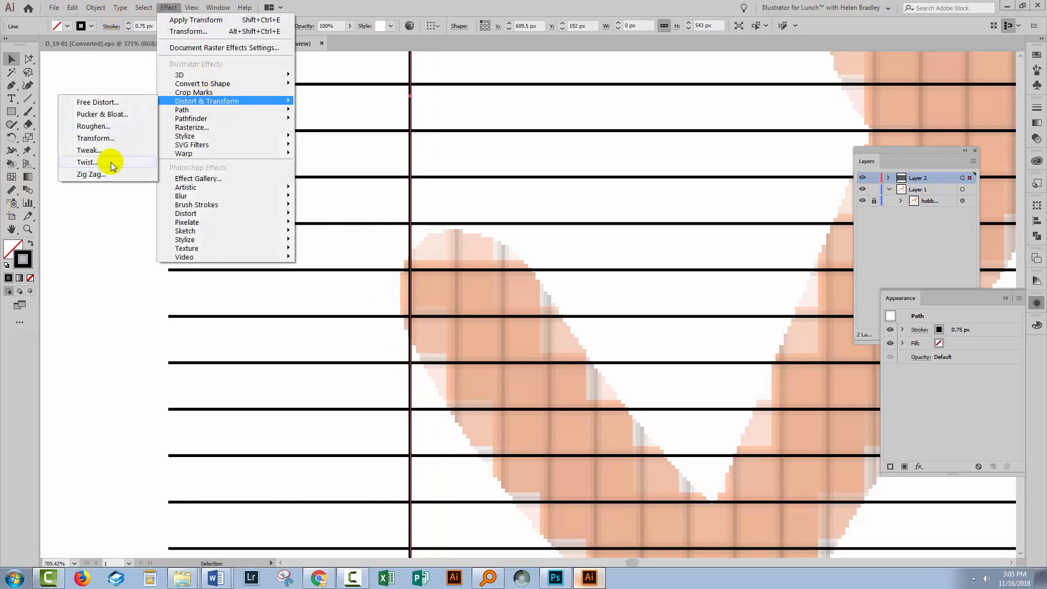
{"action": "left_click", "coordinate": [96, 138]}
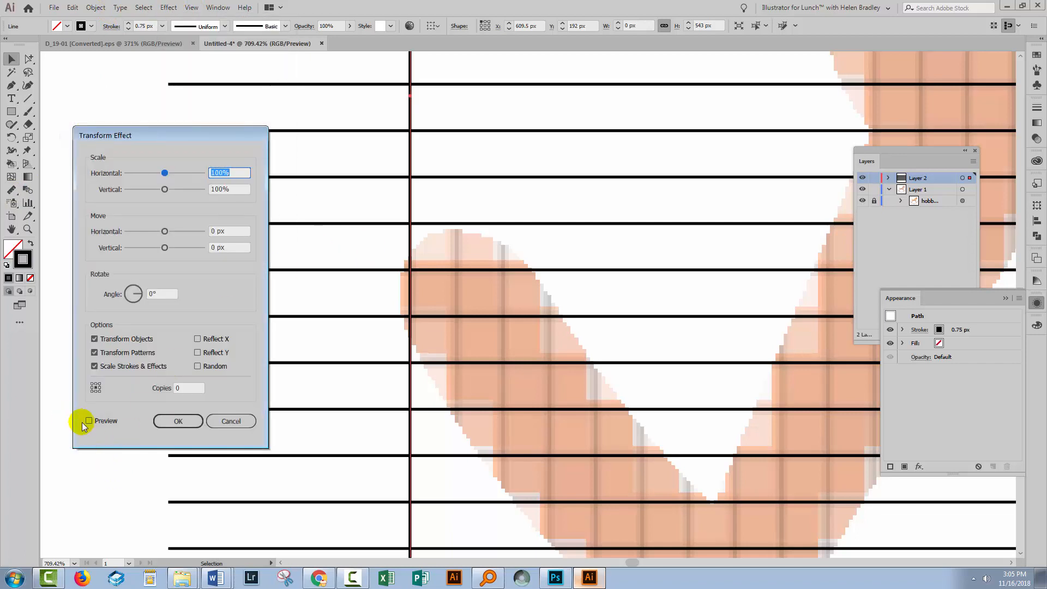
{"action": "left_click", "coordinate": [88, 421]}
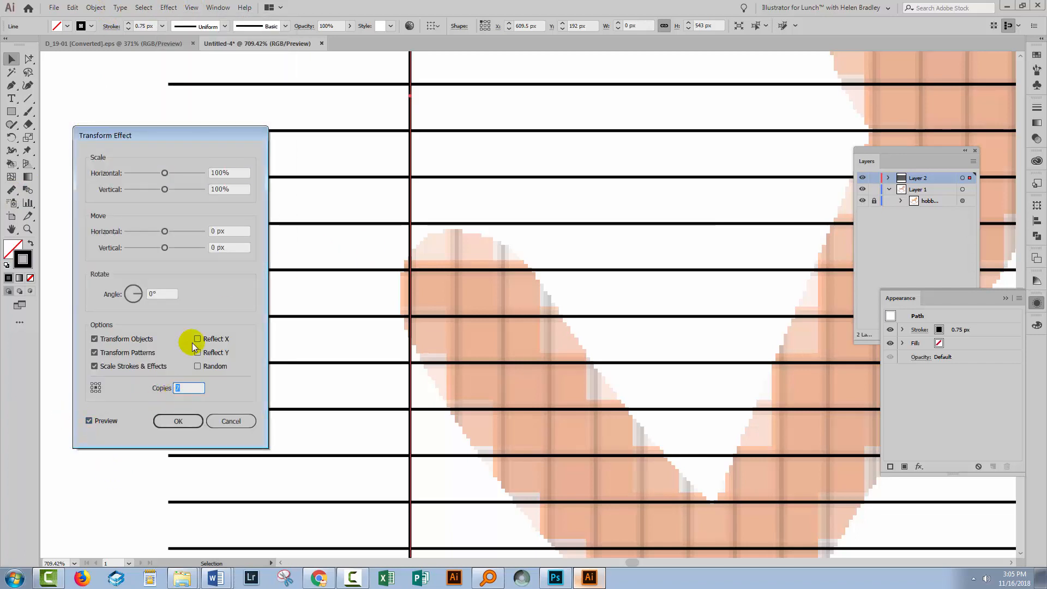
{"action": "left_click", "coordinate": [229, 231]}
{"action": "type", "text": "12"}
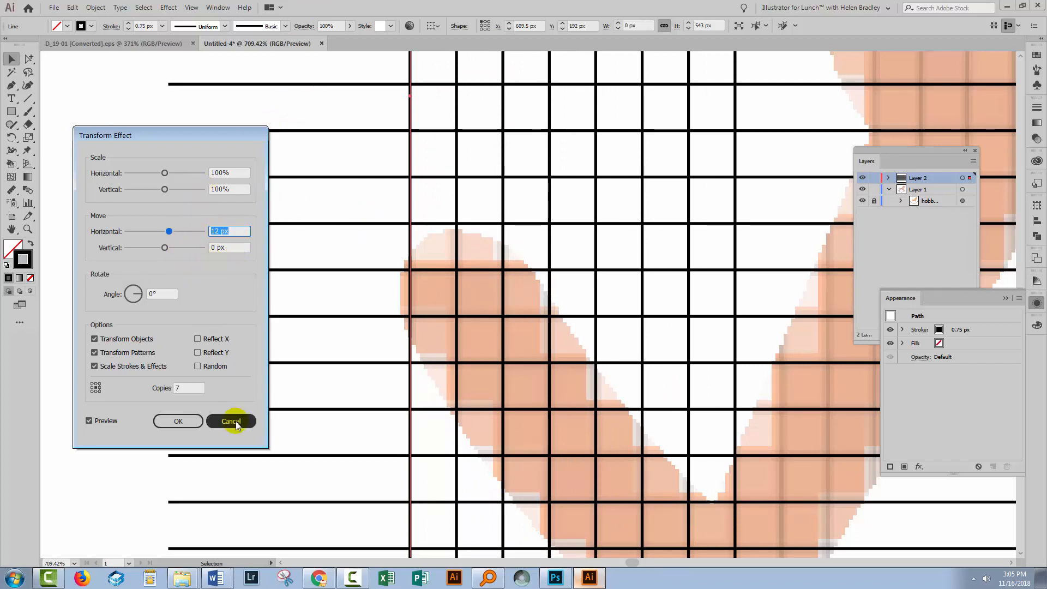
{"action": "left_click", "coordinate": [188, 388]}
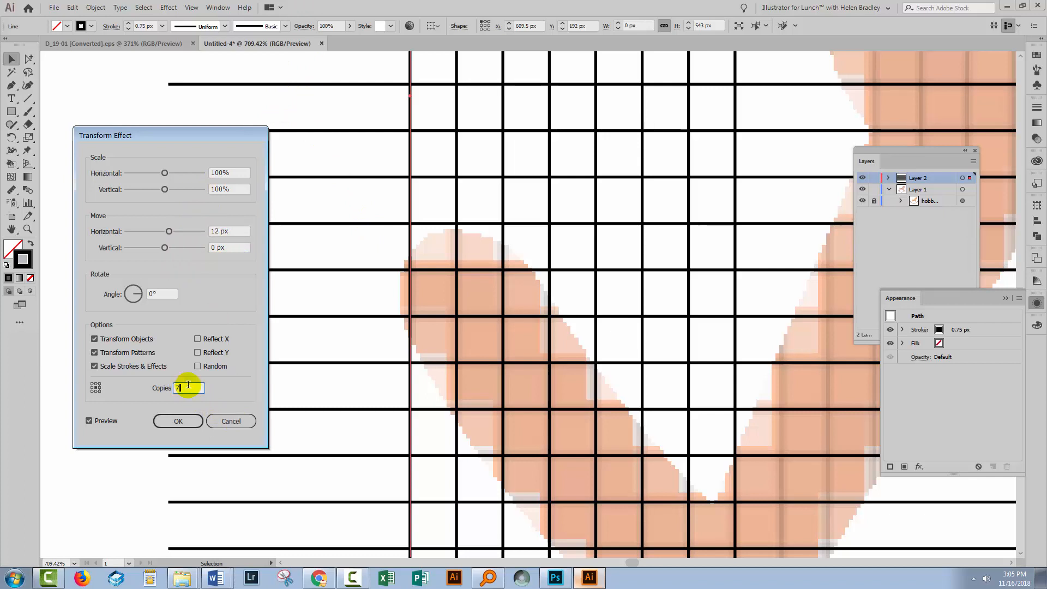
{"action": "type", "text": "30"}
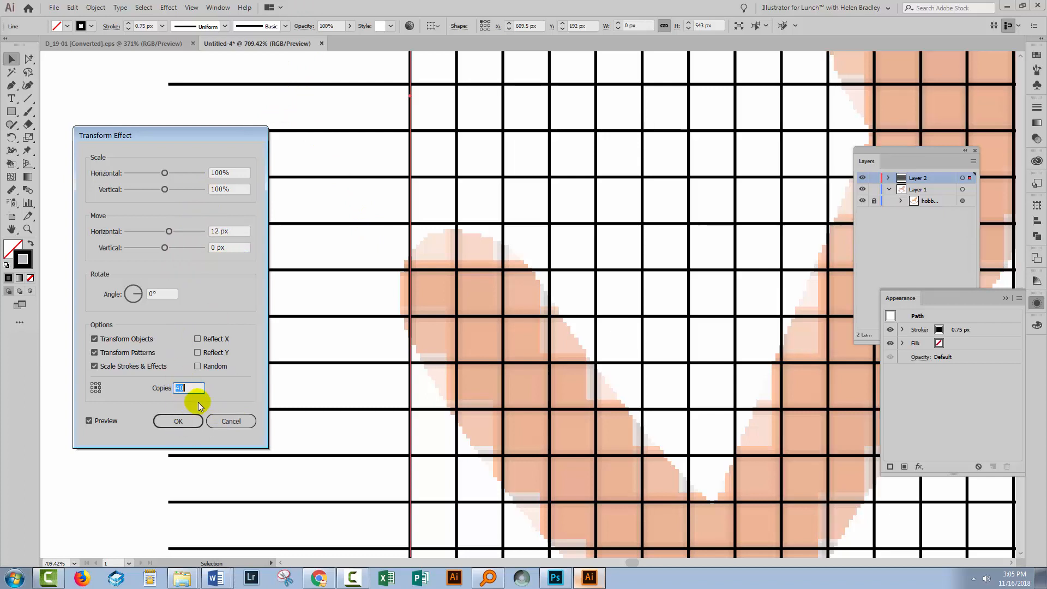
{"action": "type", "text": "50"}
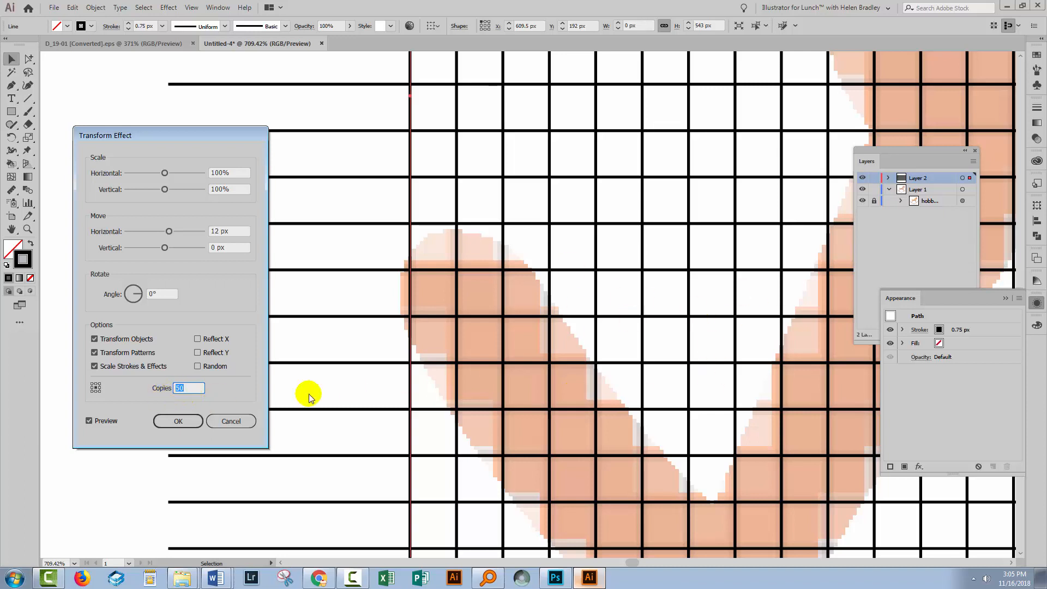
{"action": "left_click", "coordinate": [178, 421]}
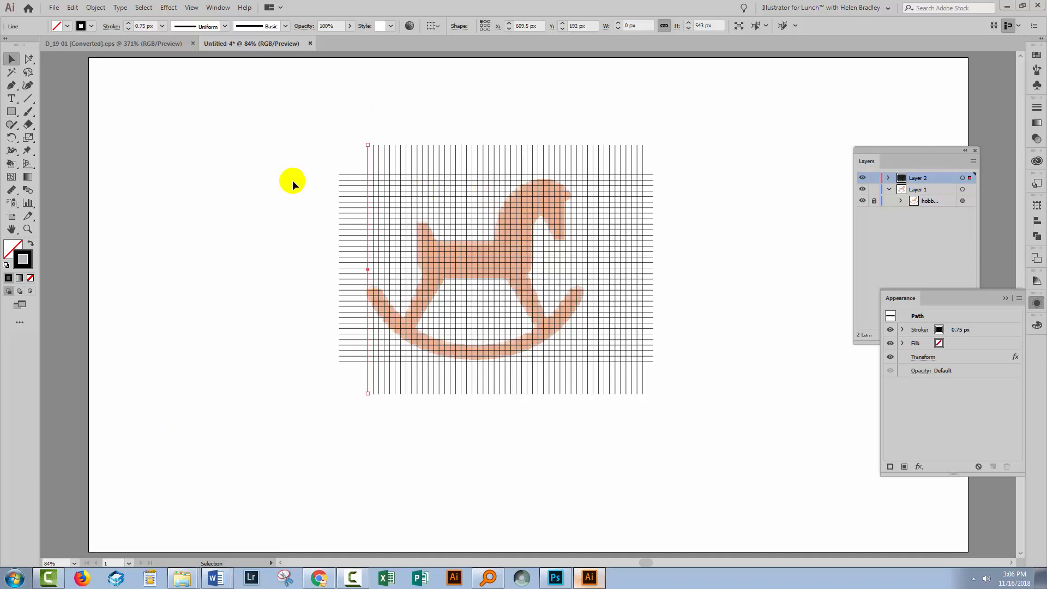
Step: Reopen the vertical line's Transform effect with preview and enter 40 copies
{"action": "left_click", "coordinate": [914, 201]}
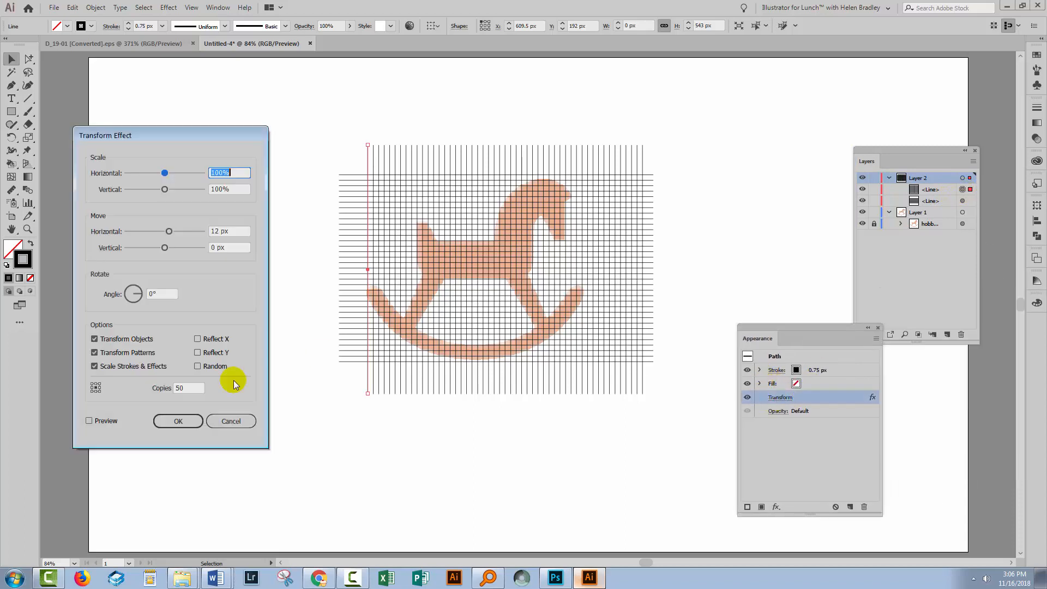
{"action": "left_click", "coordinate": [89, 421]}
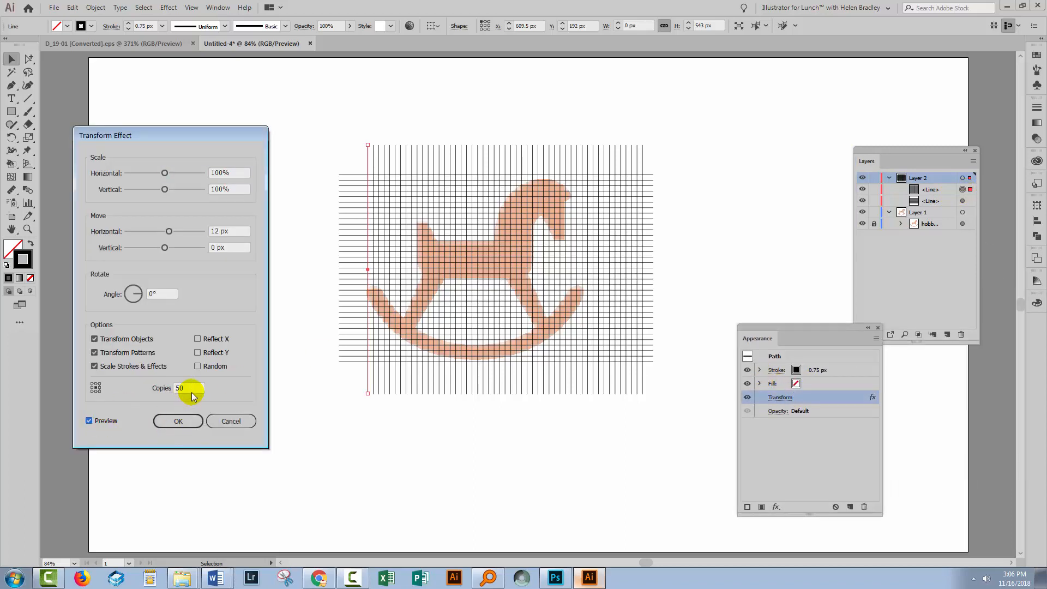
{"action": "left_click", "coordinate": [190, 388]}
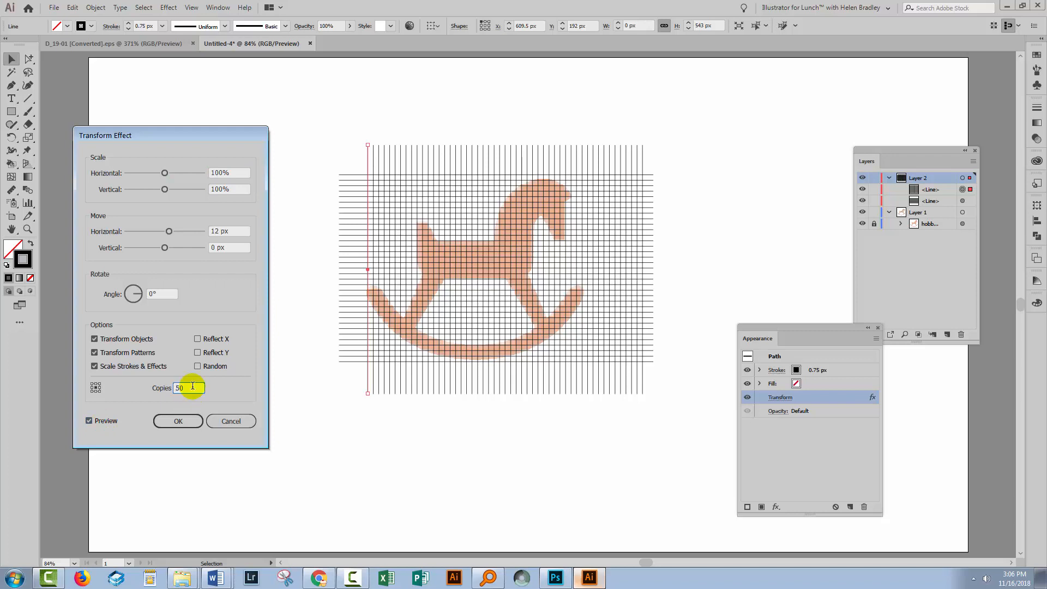
{"action": "type", "text": "40"}
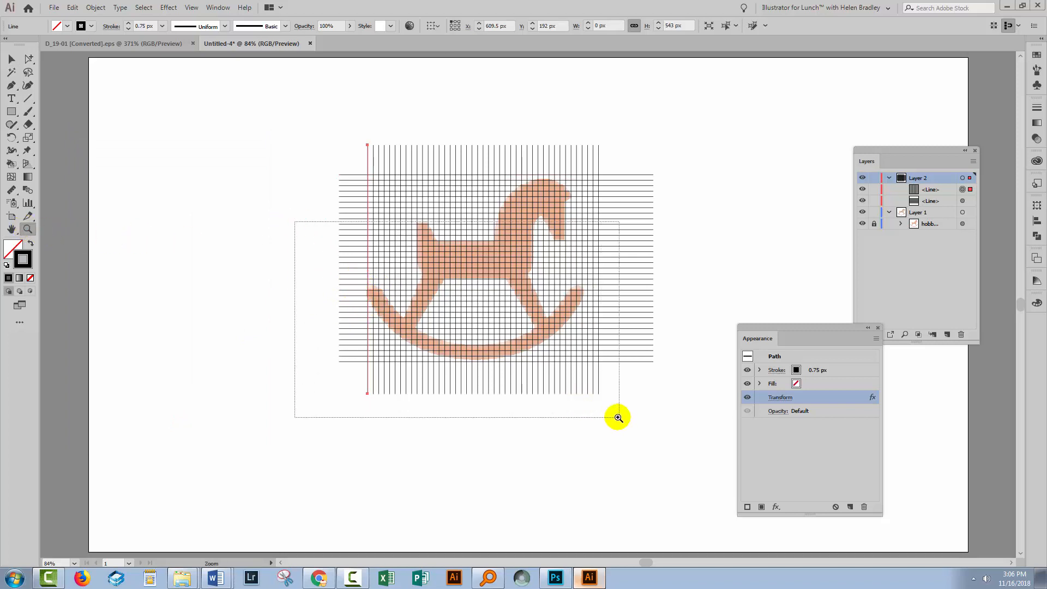
Step: Deselect the grid, close Appearance, and show Layer 2's two grid paths in Layers
{"action": "left_click", "coordinate": [618, 417]}
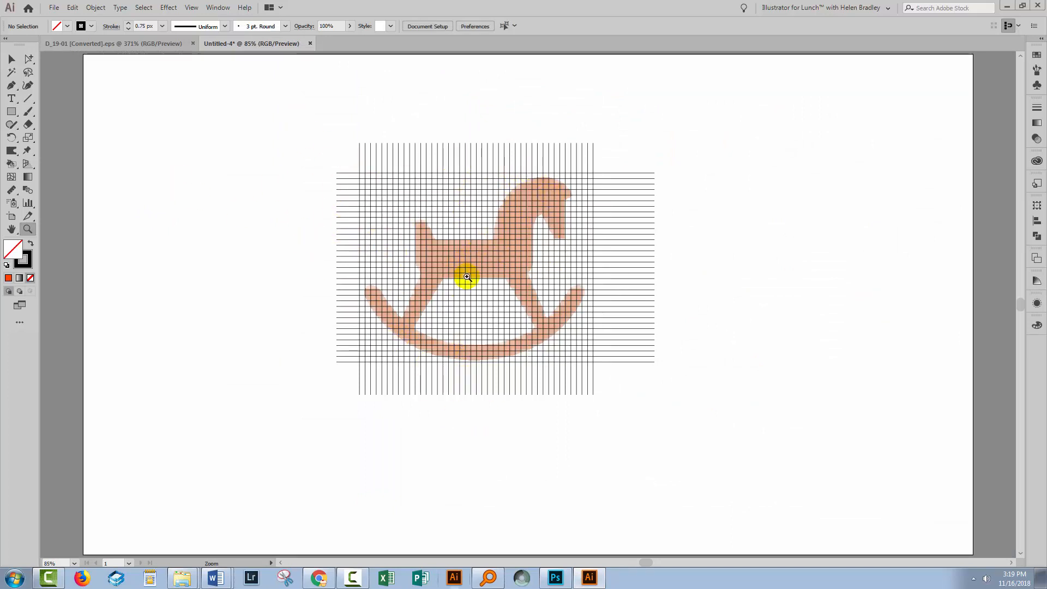
{"action": "mouse_move", "coordinate": [445, 242]}
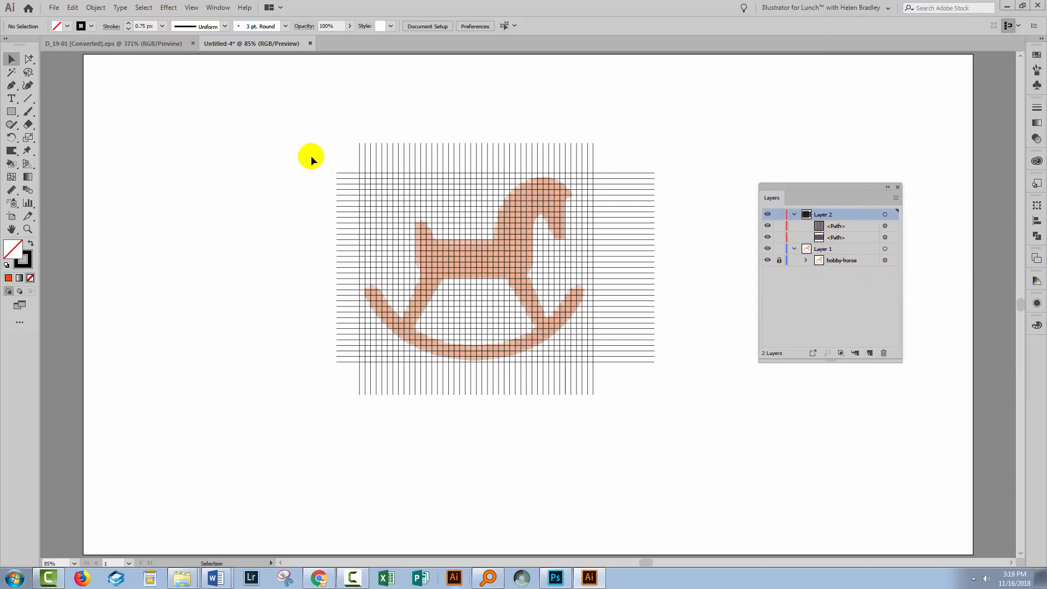
Step: Expand the grid's transform effect into real lines, ungroup them, and select all lines
{"action": "left_click", "coordinate": [379, 271]}
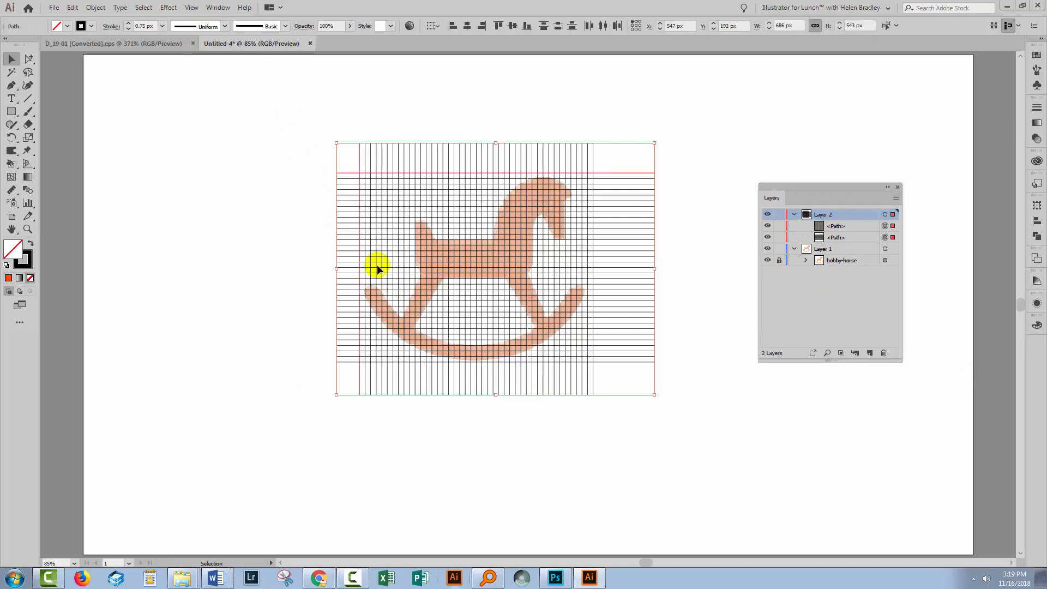
{"action": "mouse_move", "coordinate": [391, 223]}
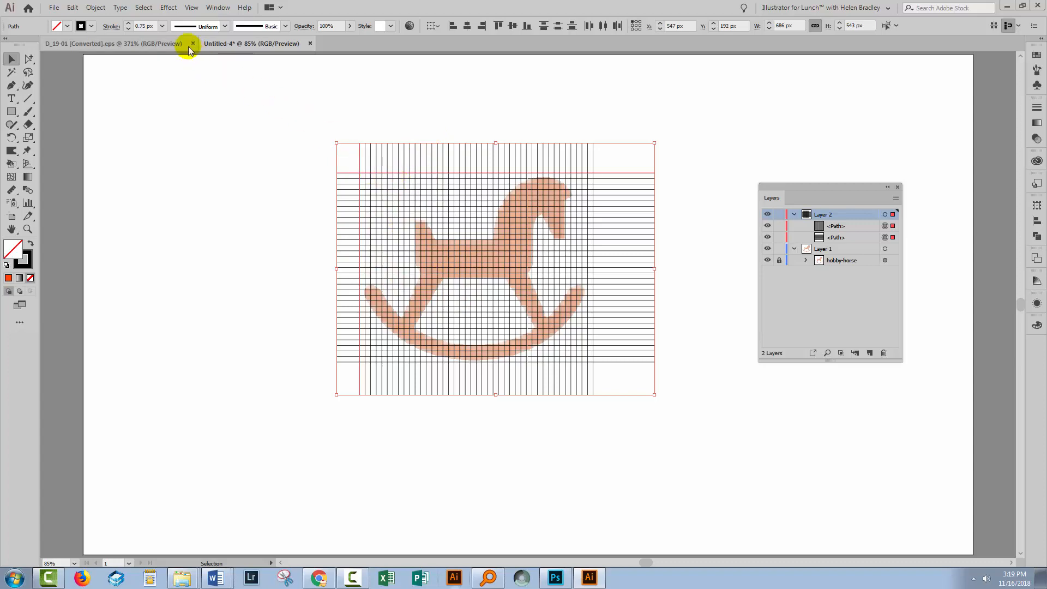
{"action": "left_click", "coordinate": [96, 7]}
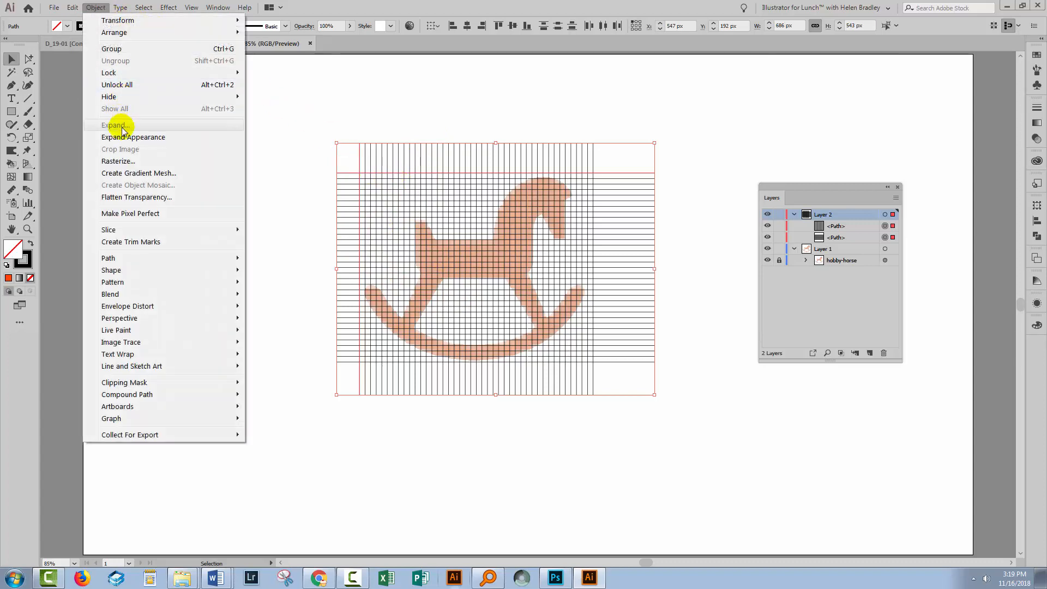
{"action": "left_click", "coordinate": [113, 125]}
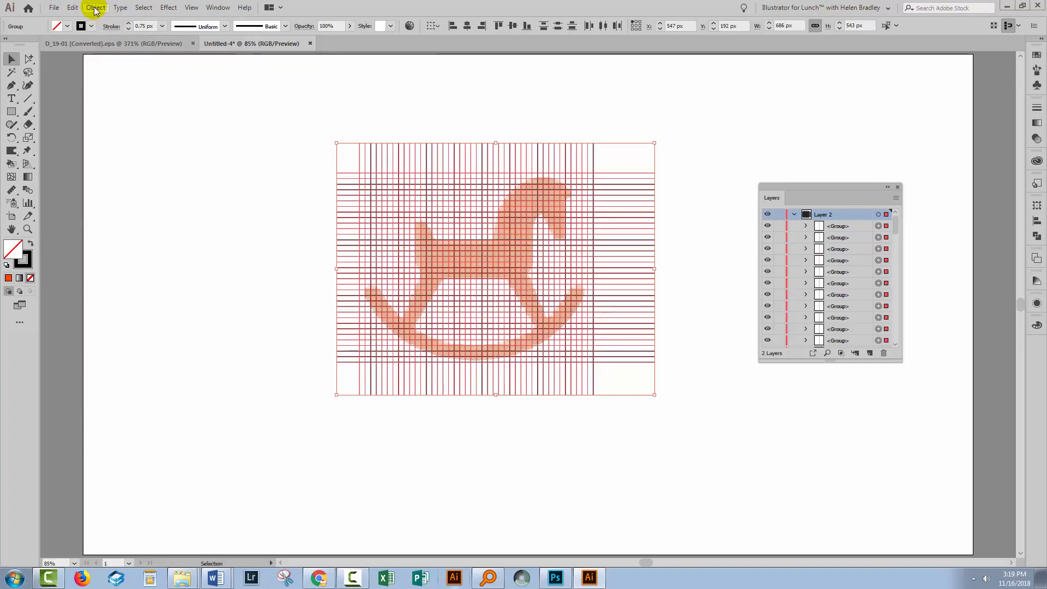
{"action": "left_click", "coordinate": [95, 7]}
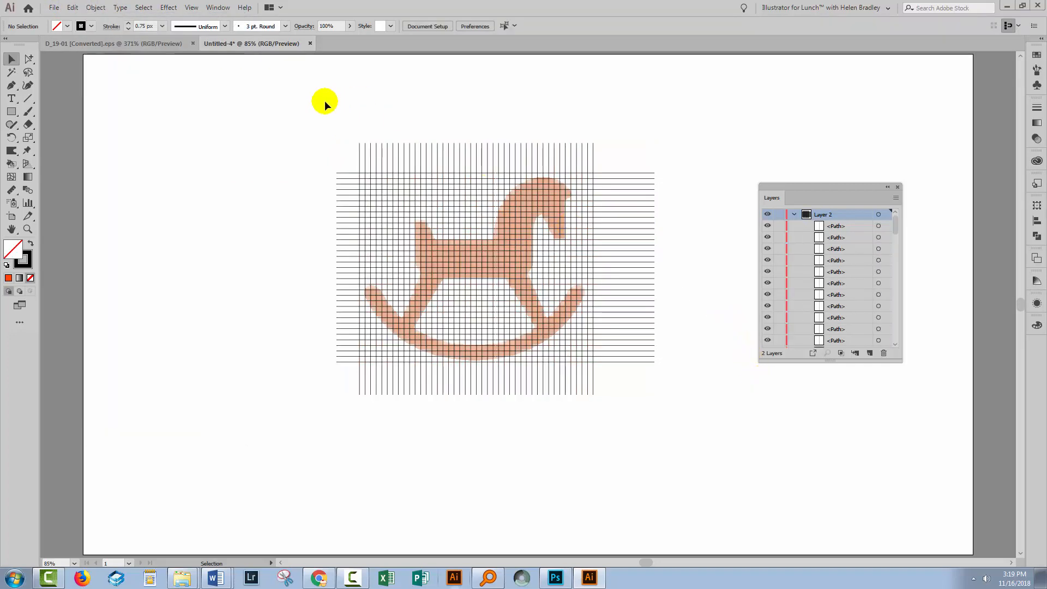
{"action": "key", "text": "ctrl+a"}
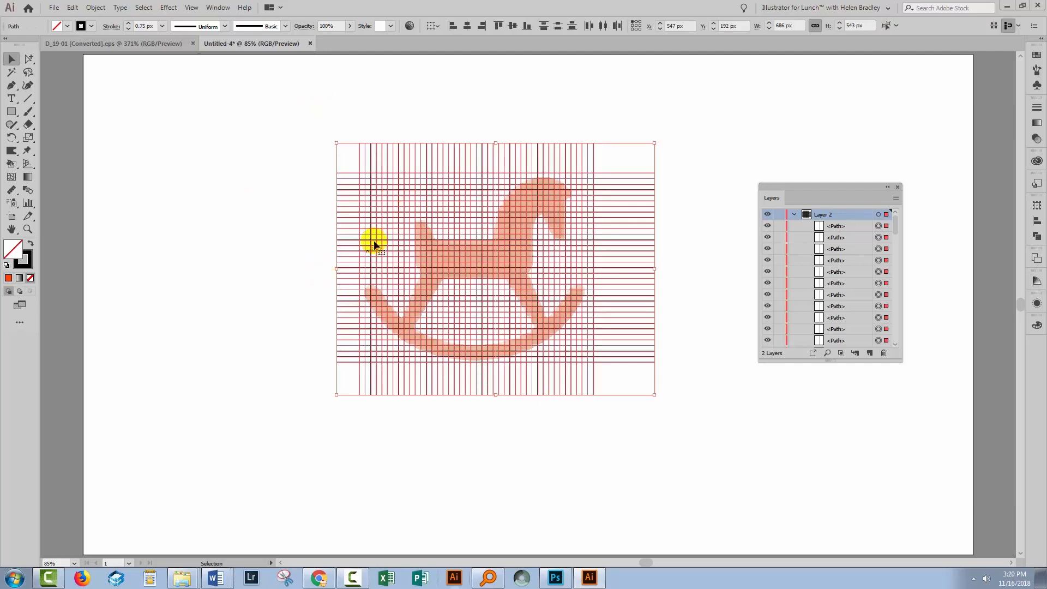
Step: Make a Live Paint group from all grid lines and choose the Live Paint Bucket
{"action": "left_click", "coordinate": [96, 7]}
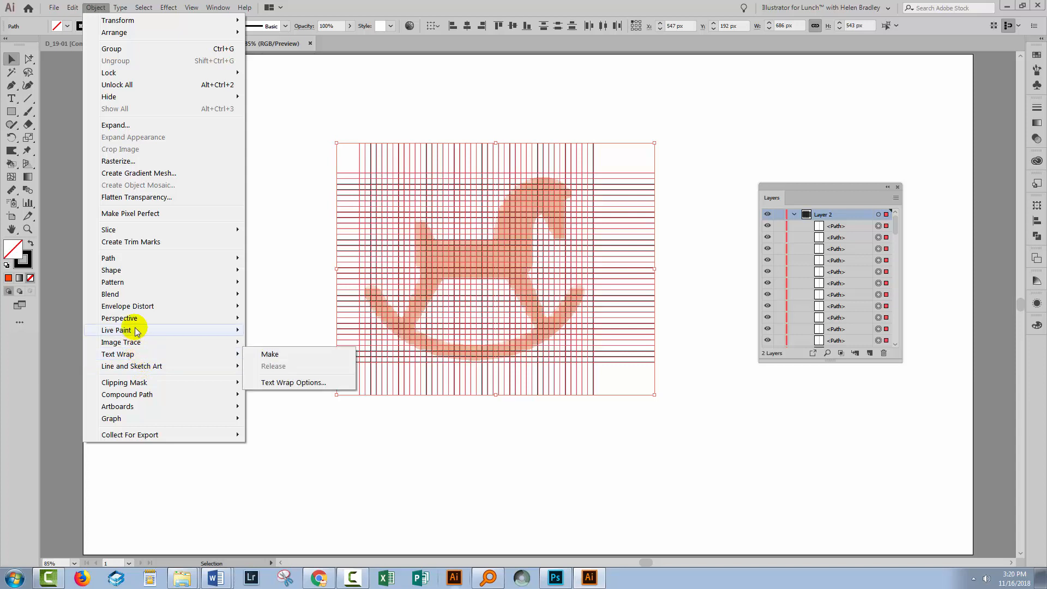
{"action": "left_click", "coordinate": [270, 354]}
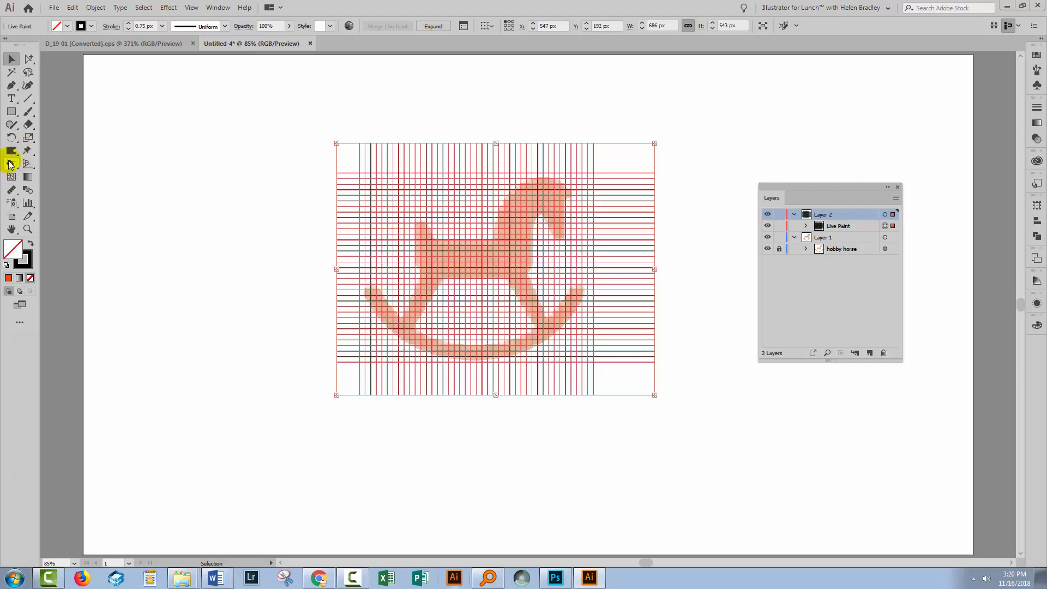
{"action": "left_click", "coordinate": [9, 164]}
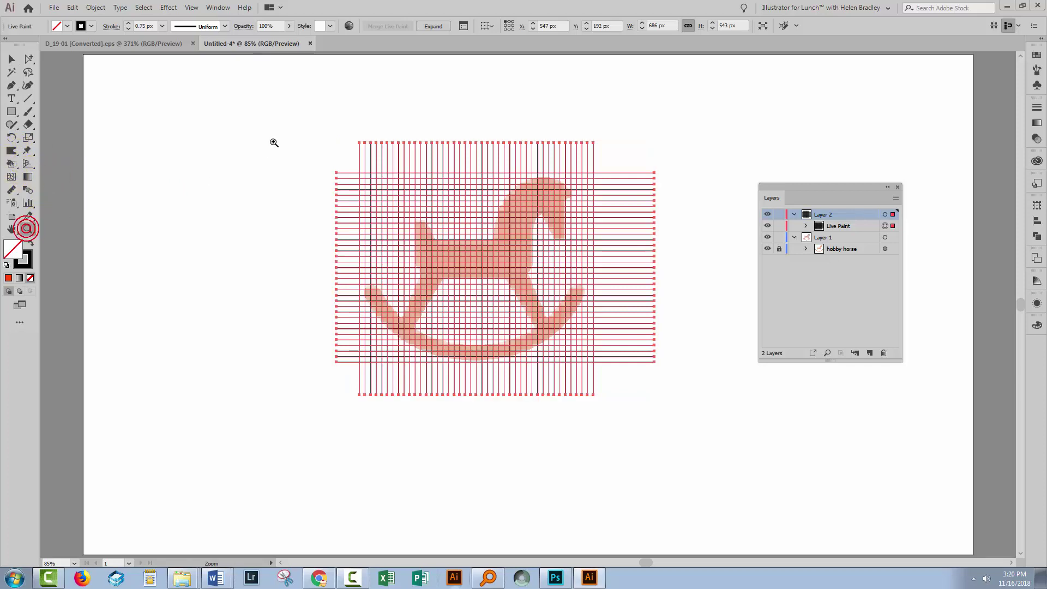
Step: Set Live Paint Bucket Options to Paint Fills checked and Paint Strokes unchecked
{"action": "left_click", "coordinate": [499, 328]}
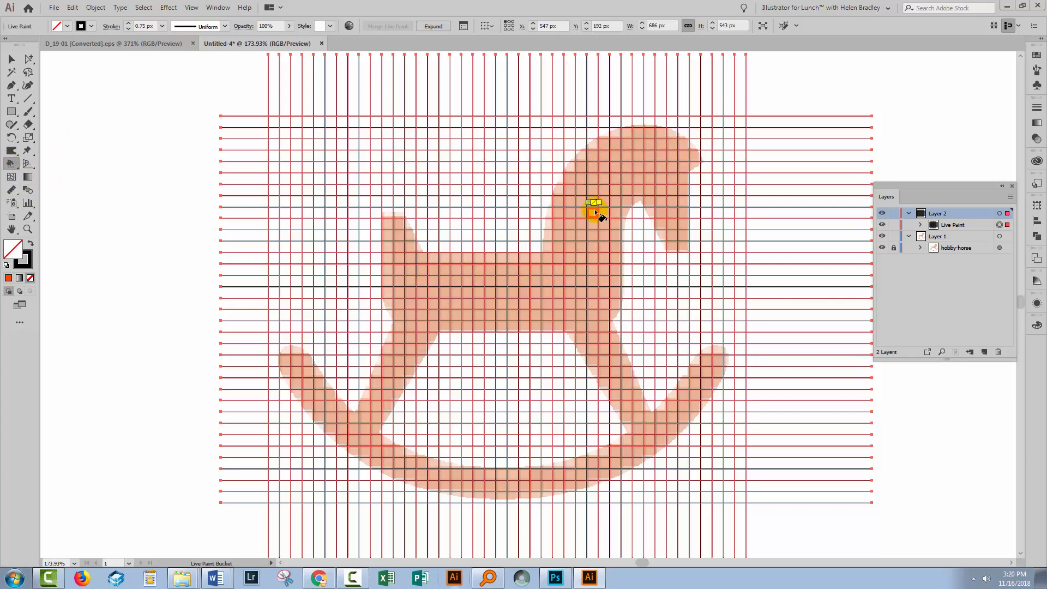
{"action": "double_click", "coordinate": [10, 163]}
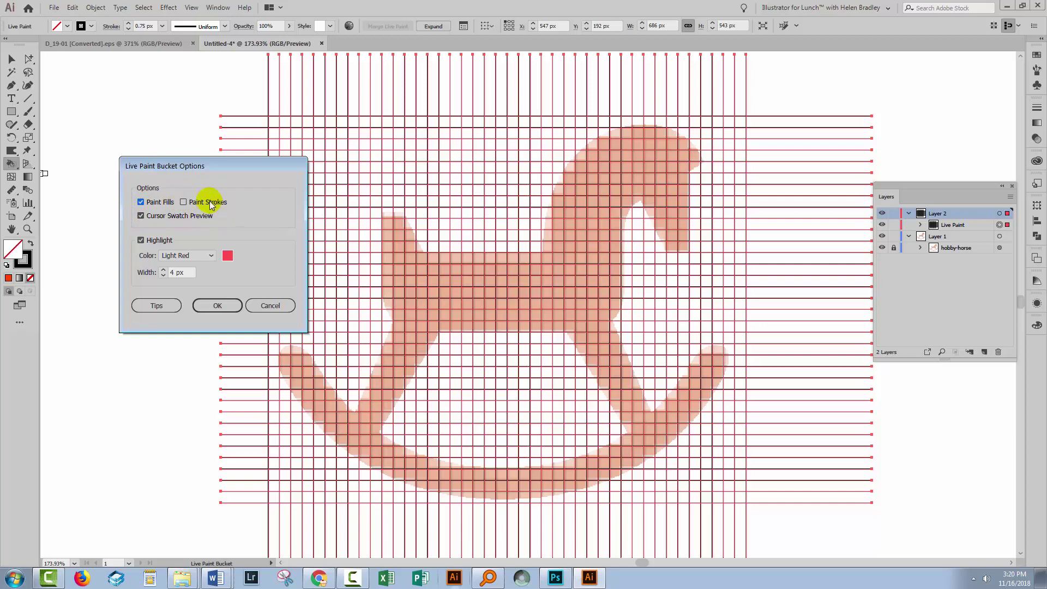
{"action": "mouse_move", "coordinate": [220, 204]}
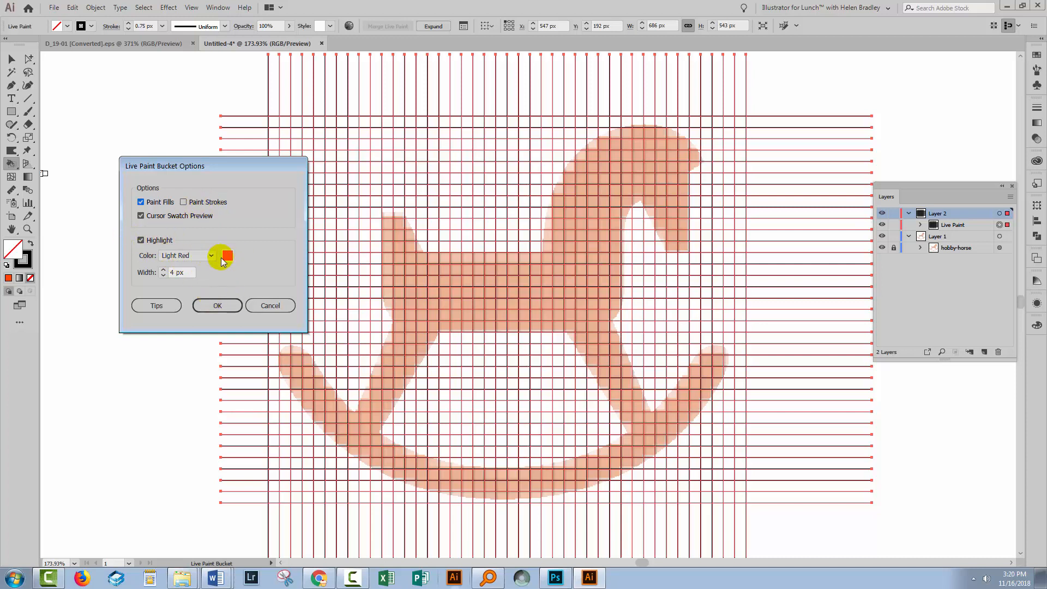
{"action": "left_click", "coordinate": [217, 305]}
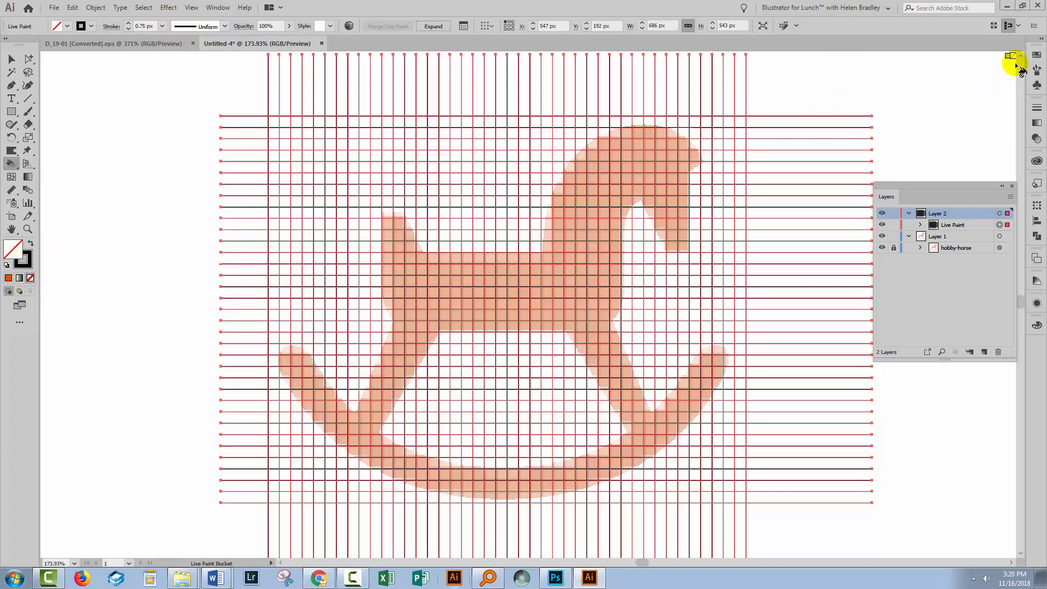
Step: Pick the orange swatch and paint grid cells over the horse's head and neck
{"action": "left_click", "coordinate": [954, 88]}
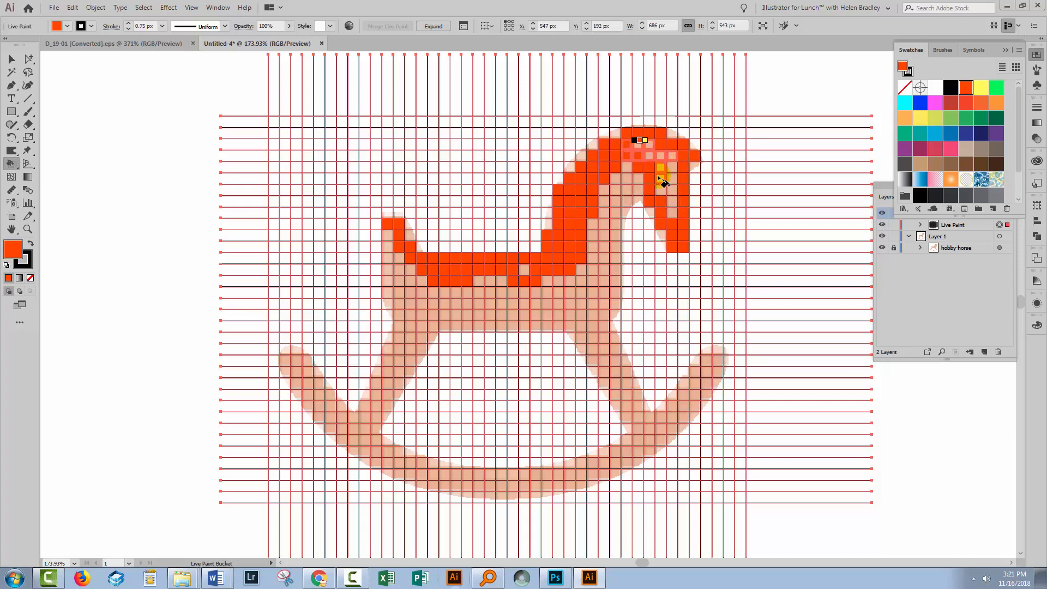
{"action": "left_click", "coordinate": [695, 260]}
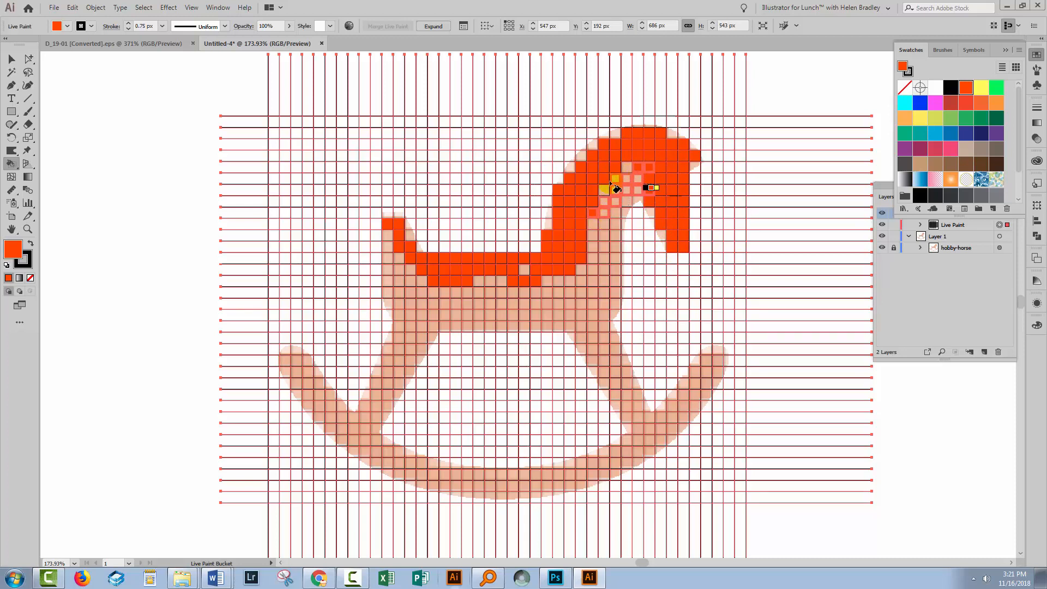
{"action": "left_click", "coordinate": [624, 213]}
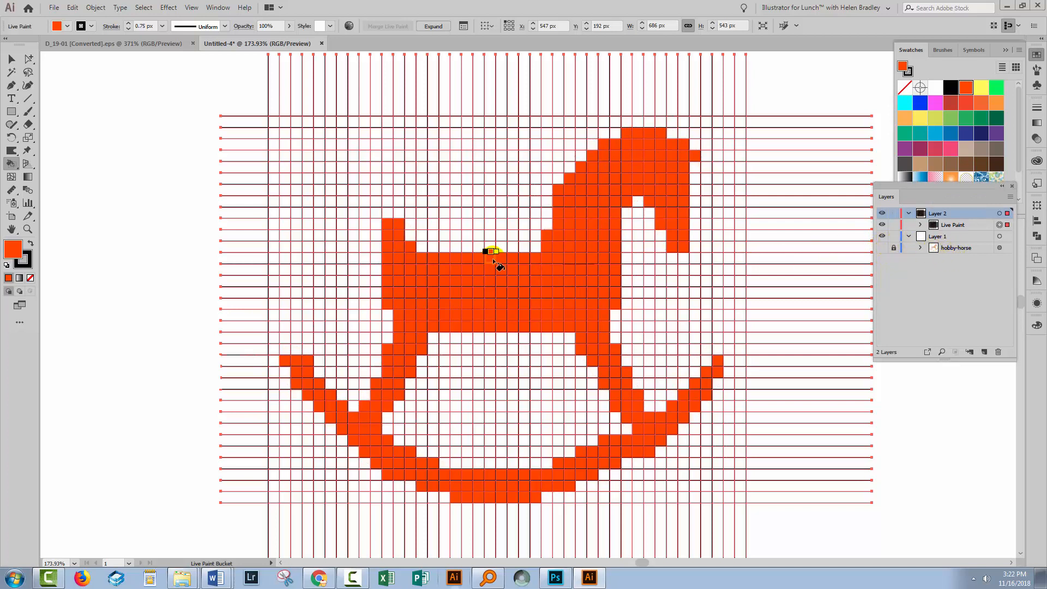
{"action": "mouse_move", "coordinate": [605, 328]}
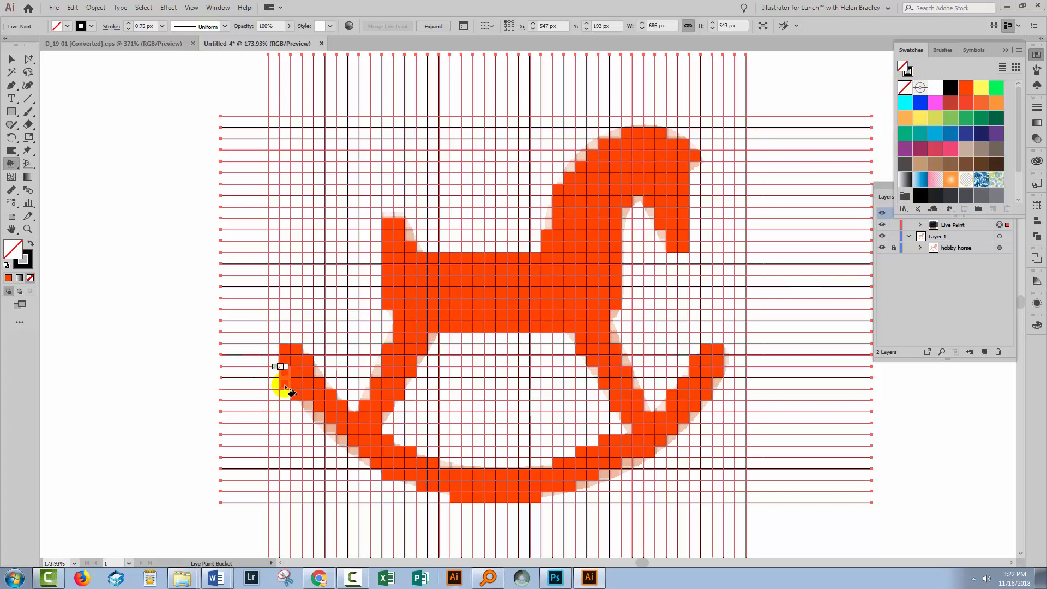
Step: Clear a stray cell near the left rocker, then paint an orange tail
{"action": "left_click", "coordinate": [301, 374]}
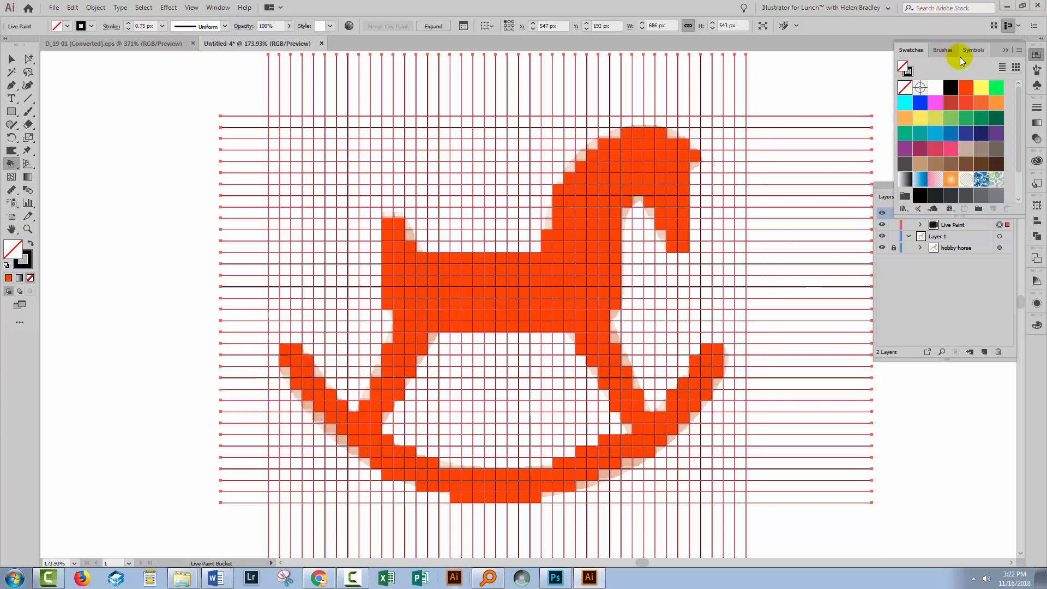
{"action": "left_click", "coordinate": [965, 88]}
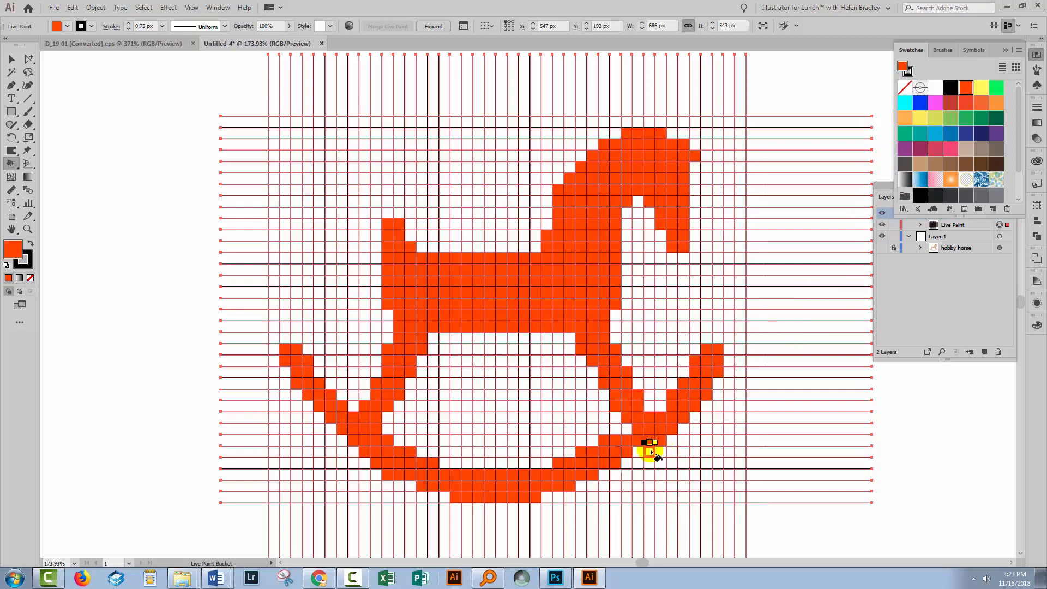
{"action": "mouse_move", "coordinate": [419, 184]}
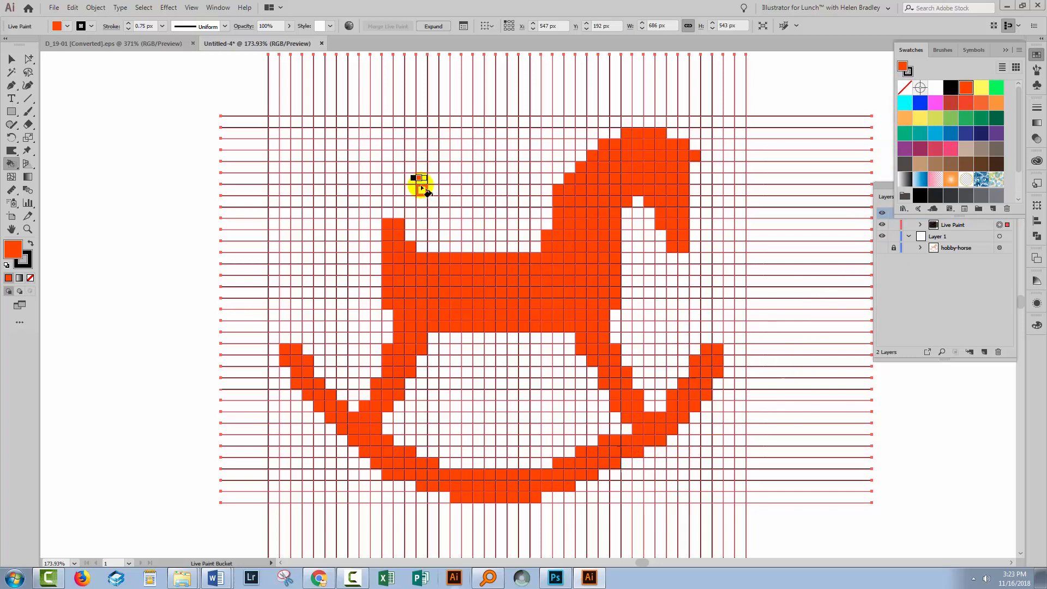
{"action": "mouse_move", "coordinate": [363, 211]}
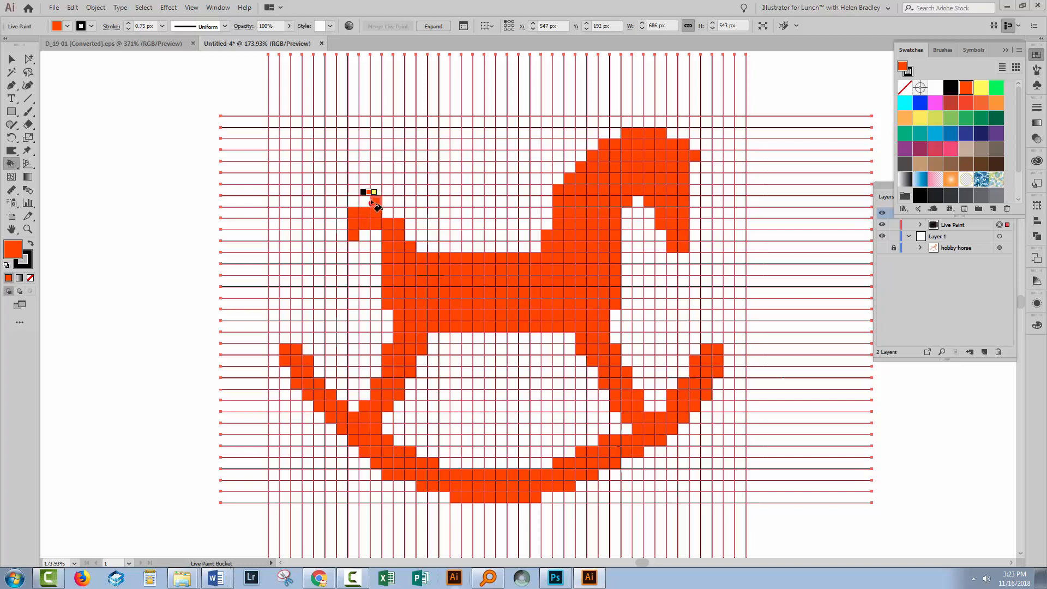
{"action": "left_click", "coordinate": [378, 280]}
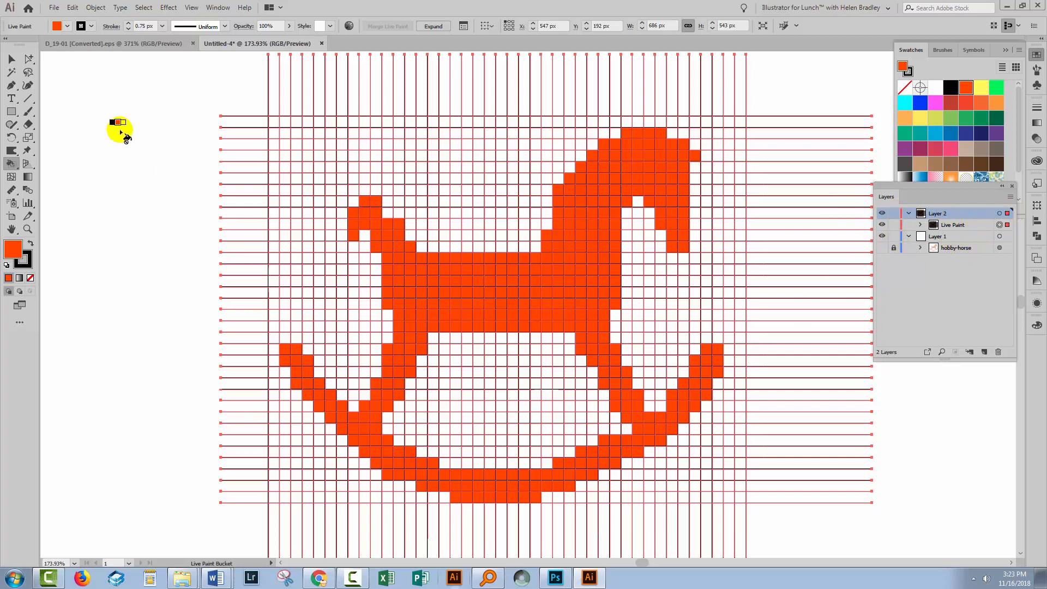
Step: Expand the Live Paint group and delete its grid-lines sub-group in Layers
{"action": "left_click", "coordinate": [95, 8]}
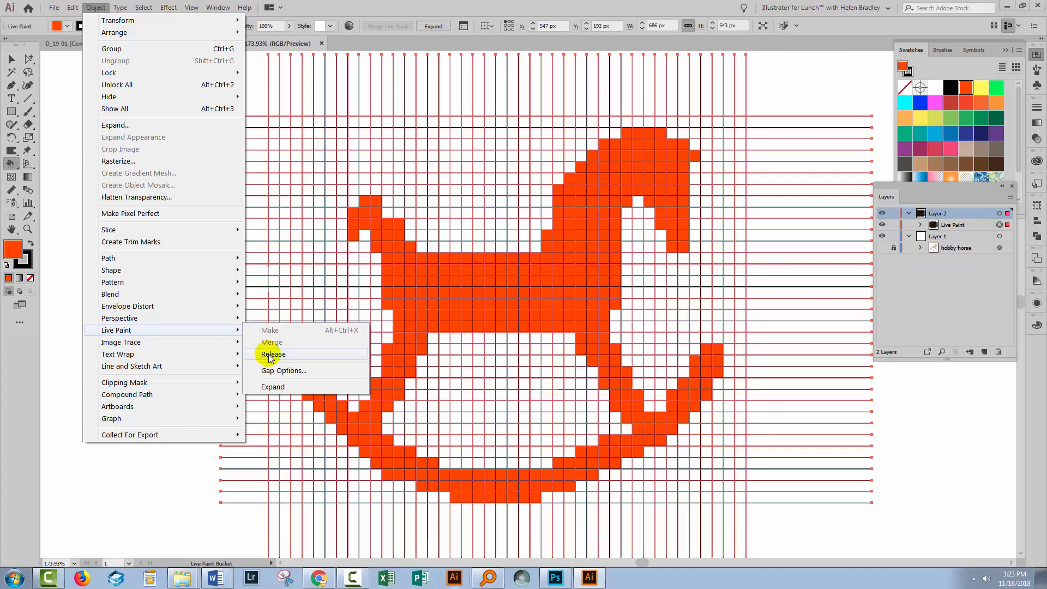
{"action": "left_click", "coordinate": [273, 354]}
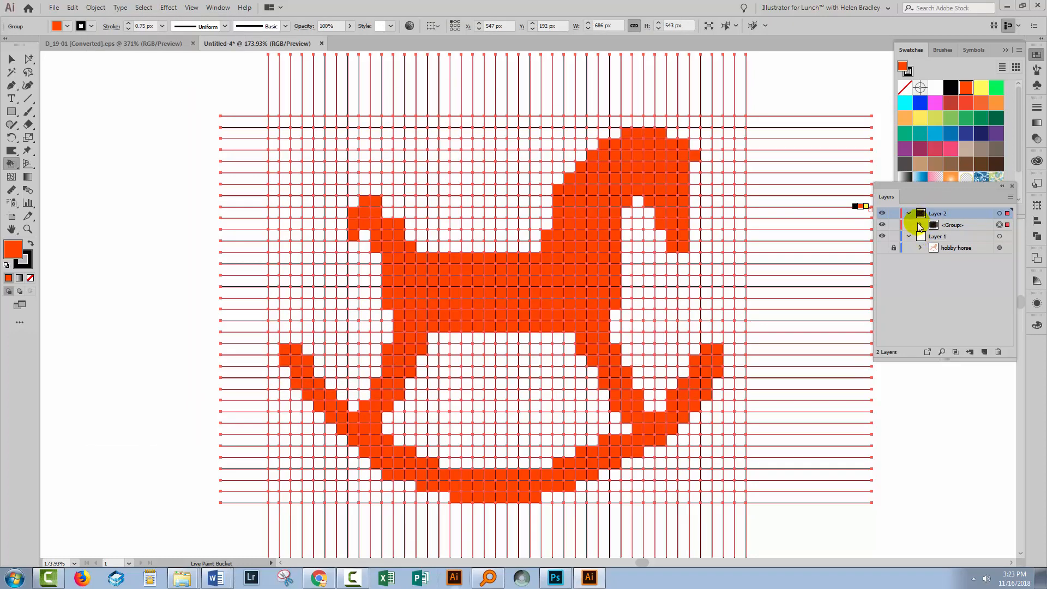
{"action": "left_click", "coordinate": [920, 225]}
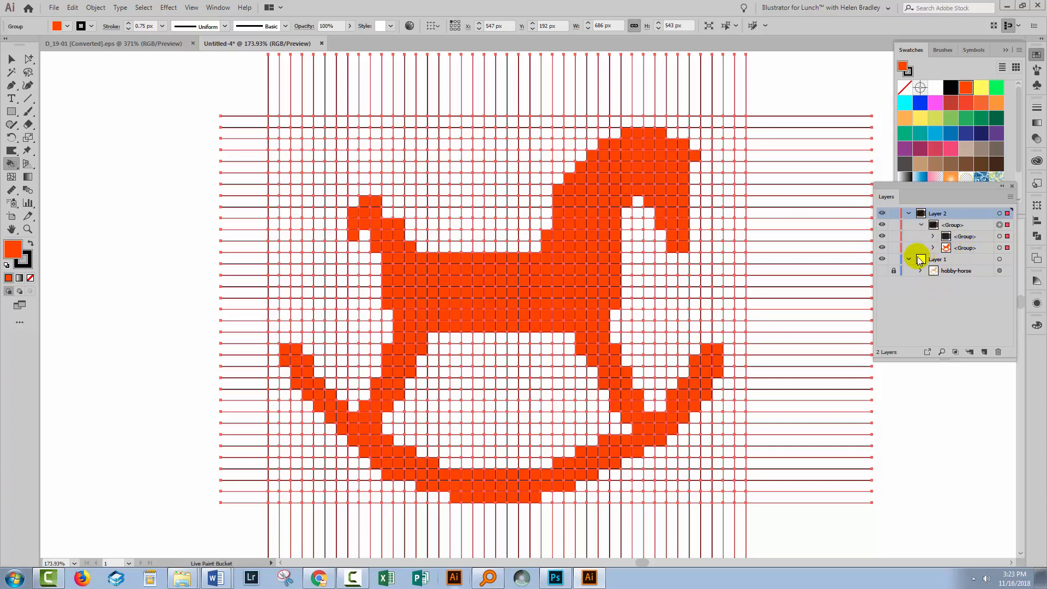
{"action": "left_click", "coordinate": [881, 247]}
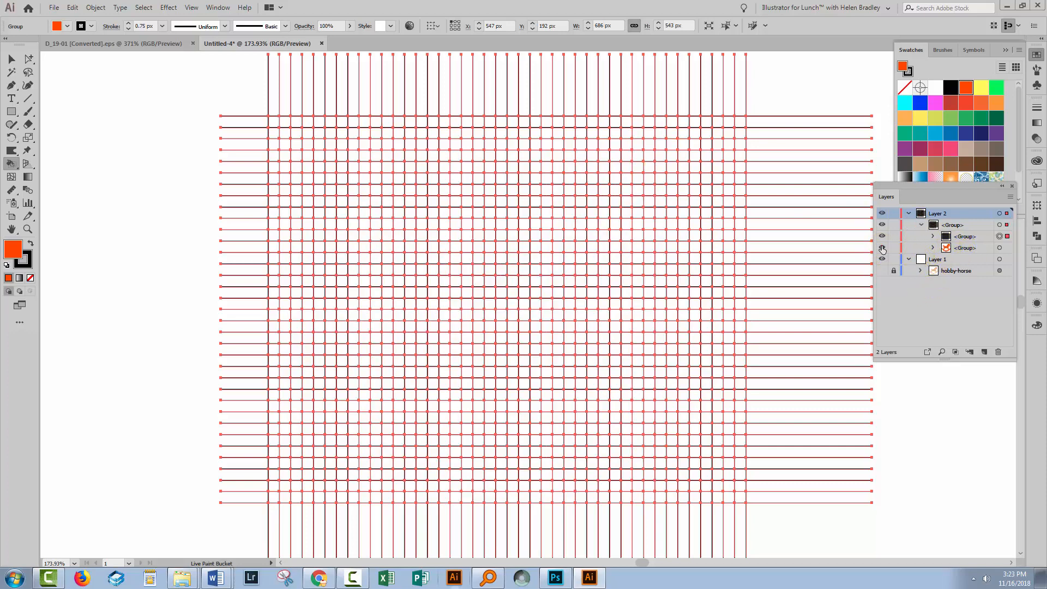
{"action": "left_click", "coordinate": [881, 237]}
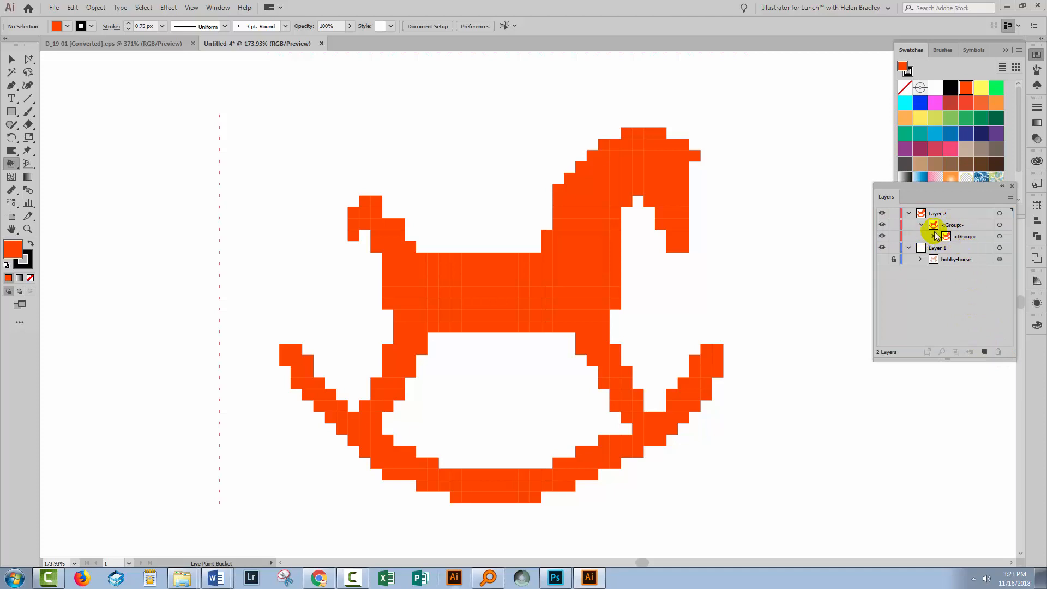
{"action": "left_click", "coordinate": [965, 236]}
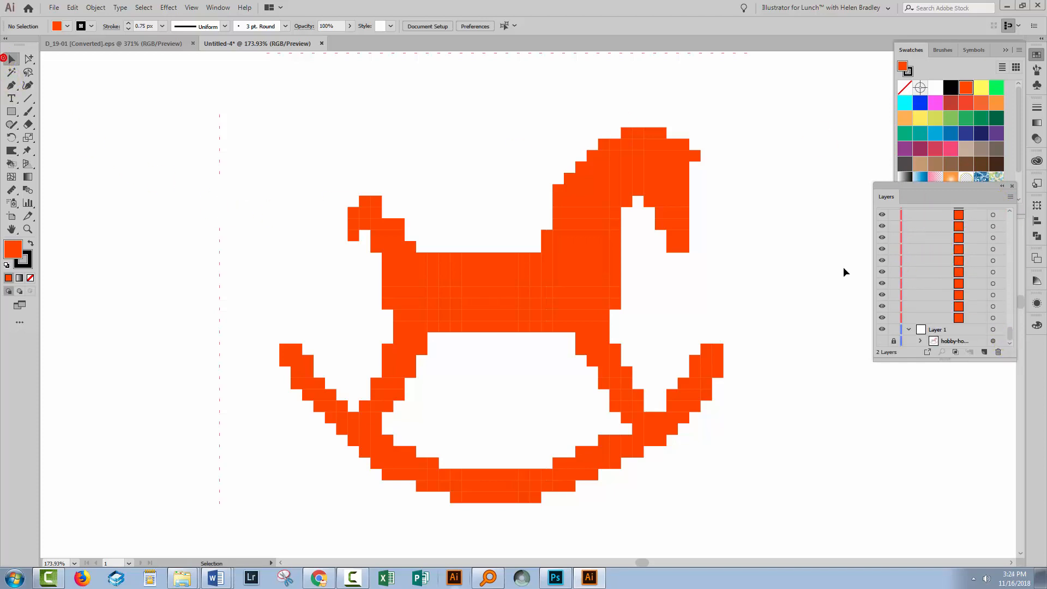
Step: Unite all orange squares with Pathfinder and select the resulting horse compound path
{"action": "left_click", "coordinate": [908, 213]}
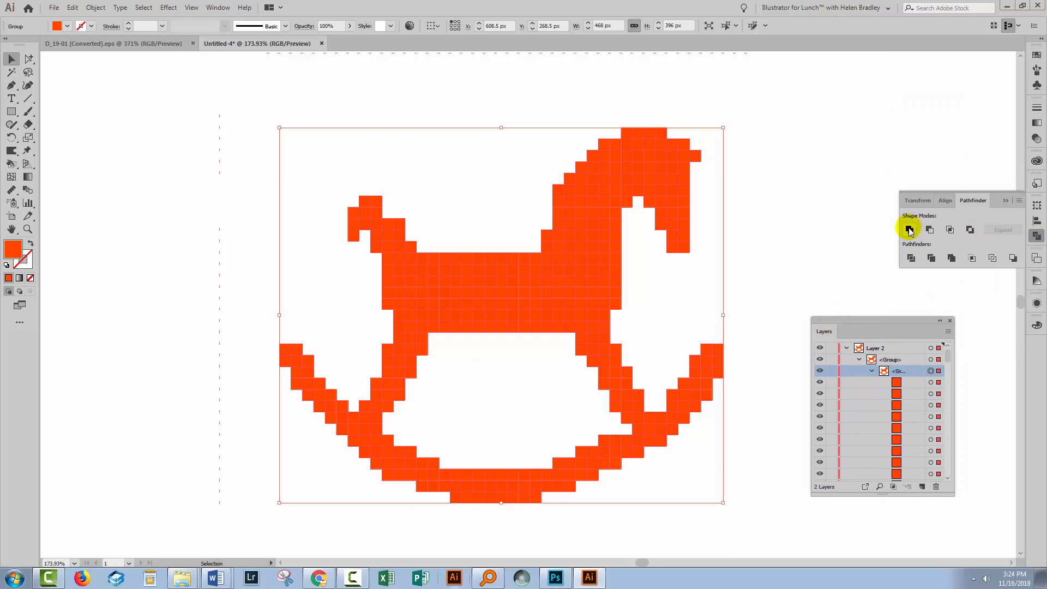
{"action": "left_click", "coordinate": [909, 230]}
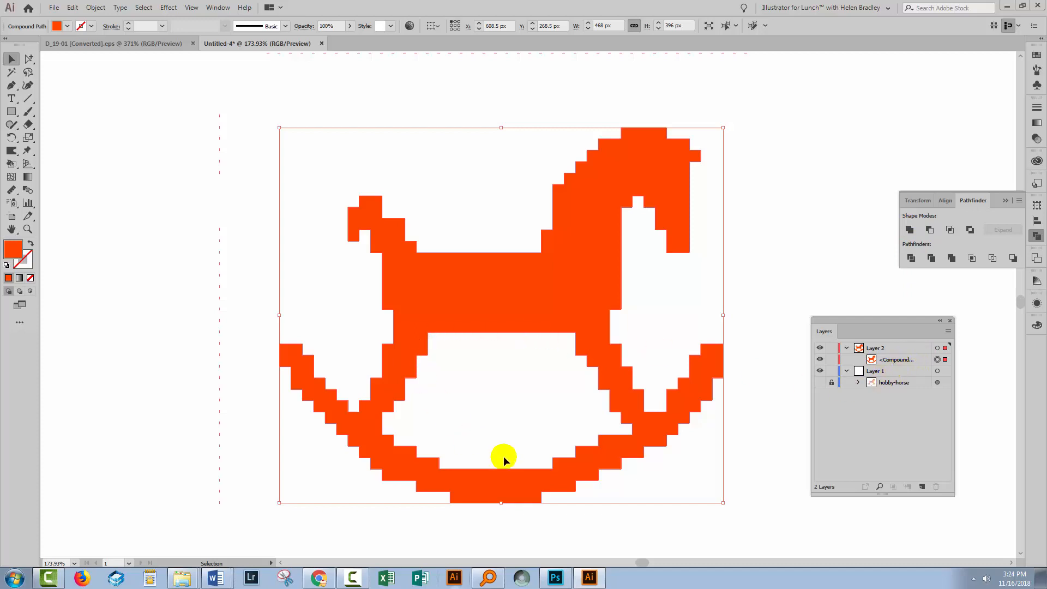
{"action": "mouse_move", "coordinate": [548, 376]}
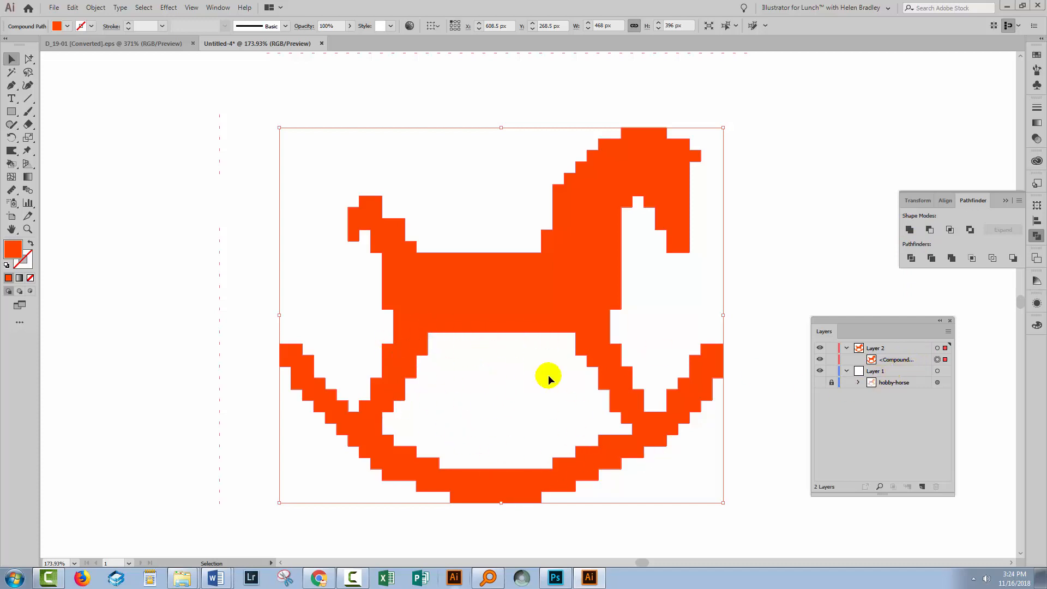
{"action": "mouse_move", "coordinate": [611, 215]}
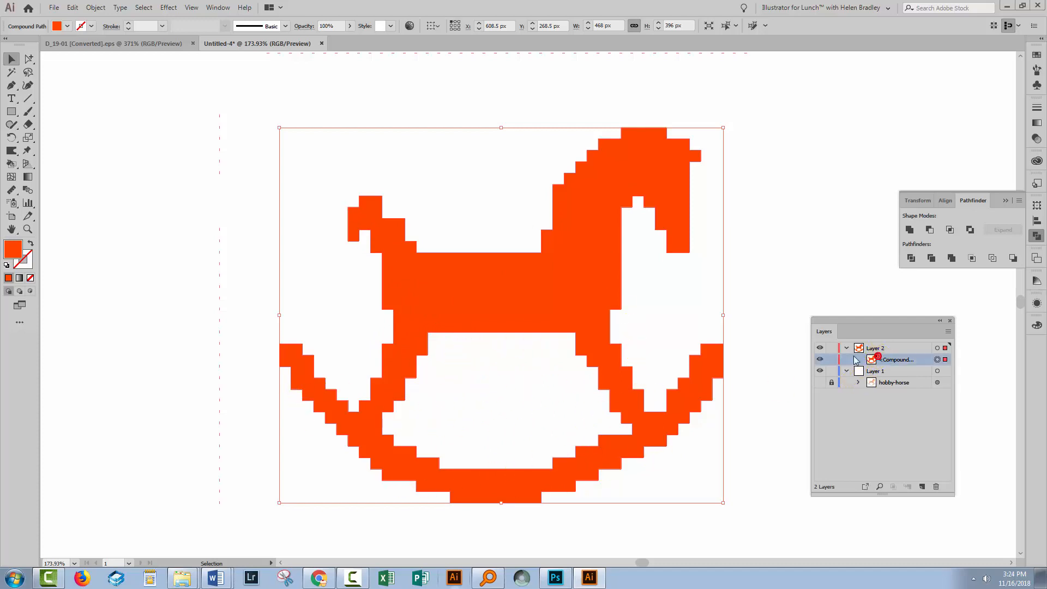
{"action": "left_click", "coordinate": [174, 219]}
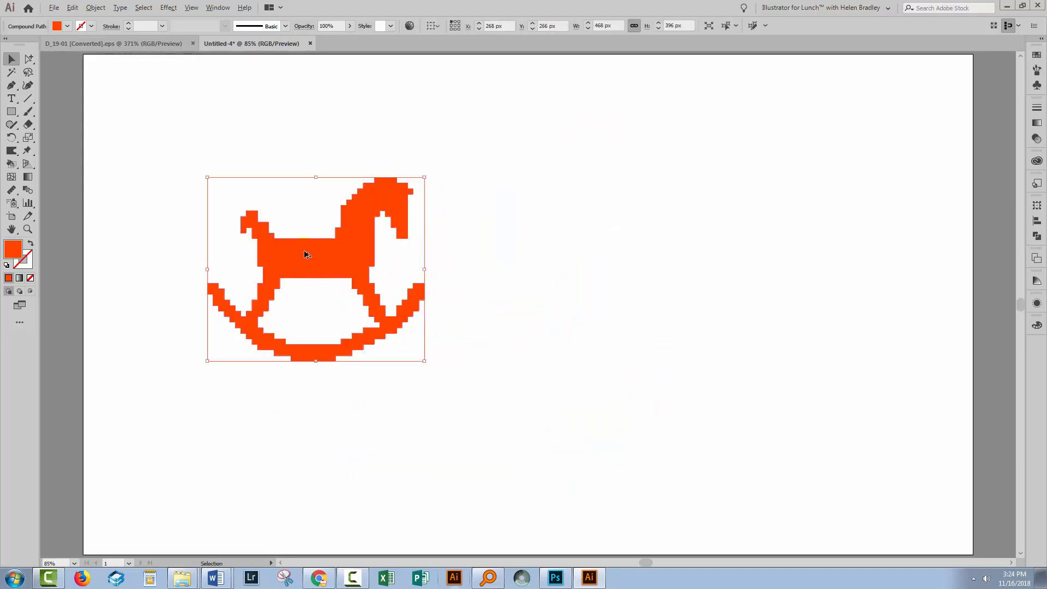
Step: Alt-drag a copy of the horse to the right and recolor it dark blue
{"action": "left_click_drag", "start_coordinate": [304, 267], "coordinate": [546, 252]}
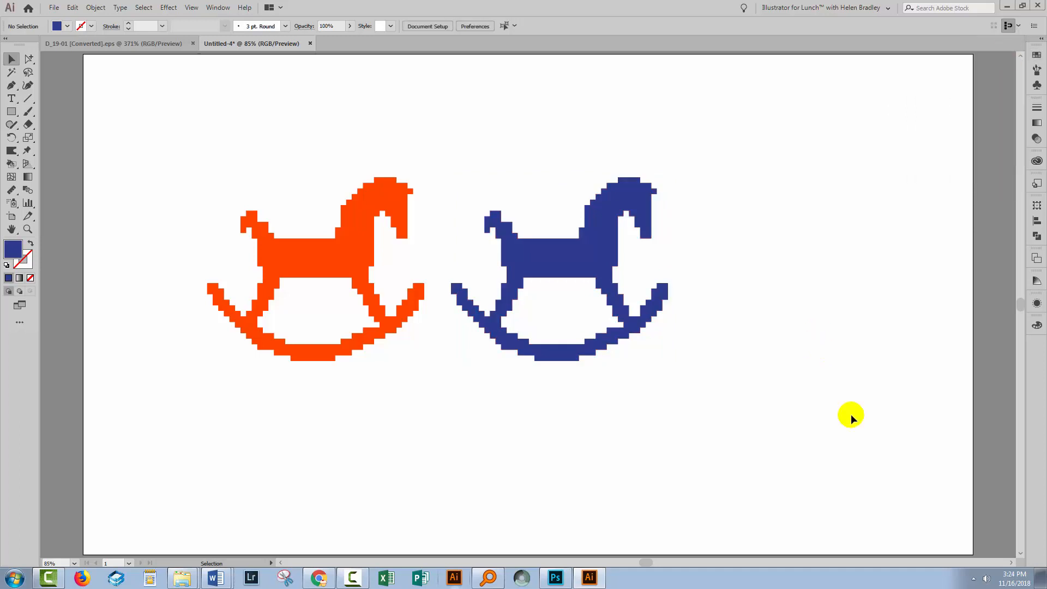
{"action": "mouse_move", "coordinate": [856, 405]}
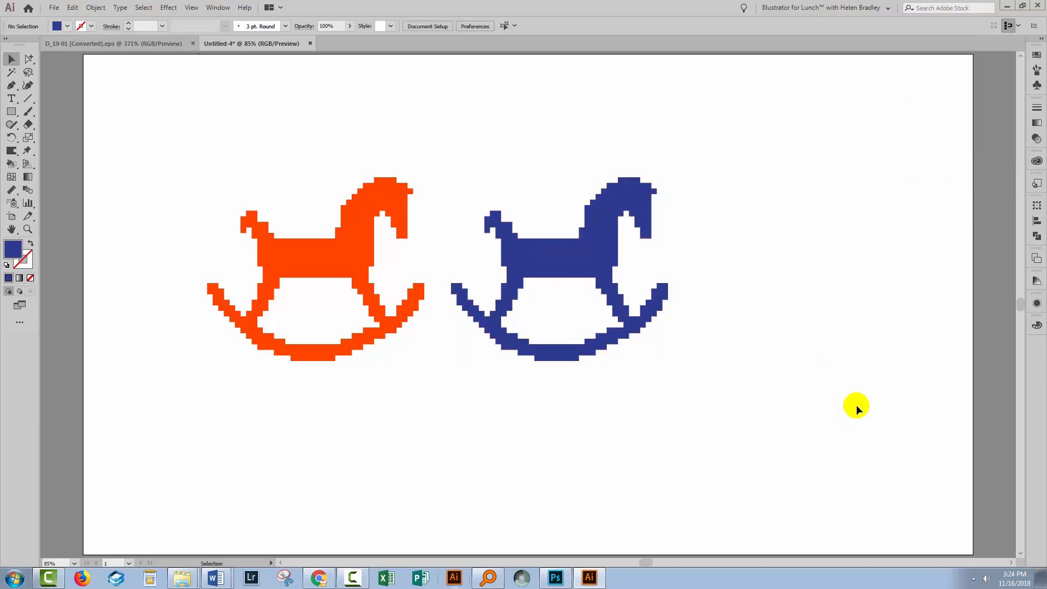